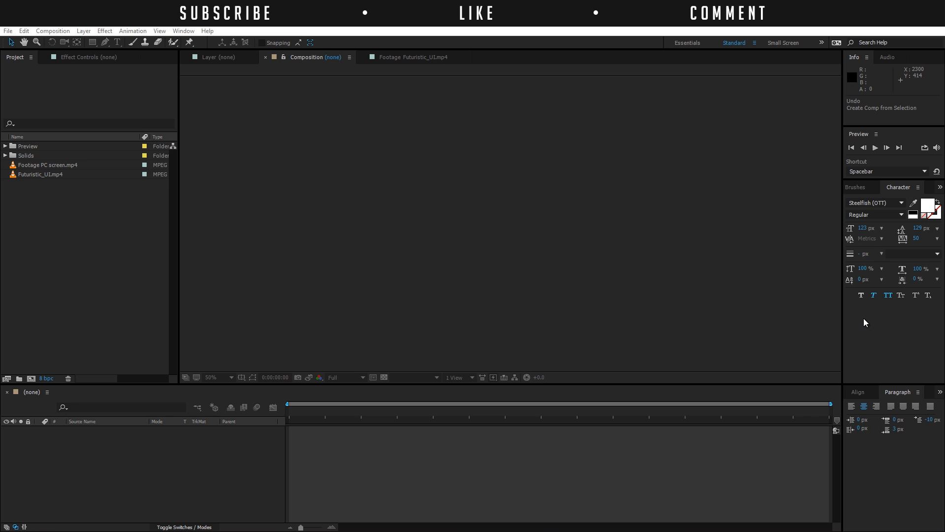
pyautogui.moveTo(863, 319)
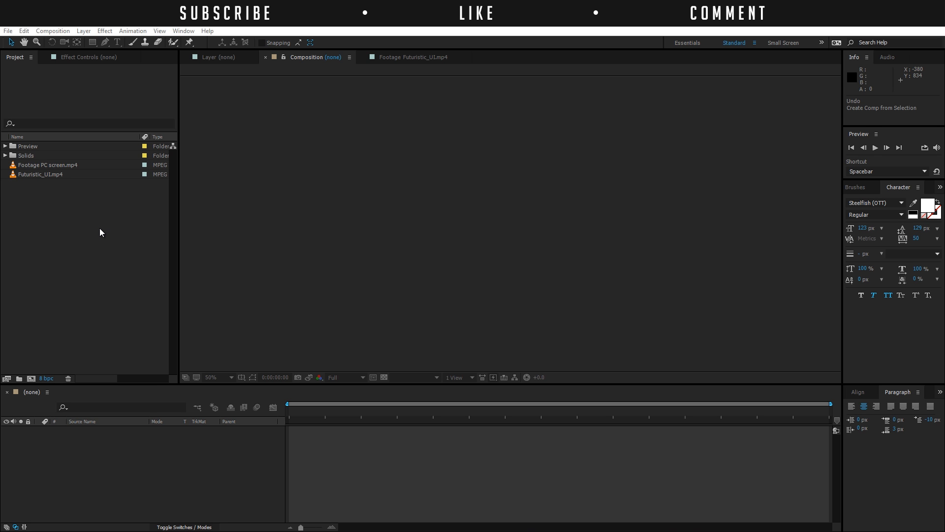
pyautogui.moveTo(102, 237)
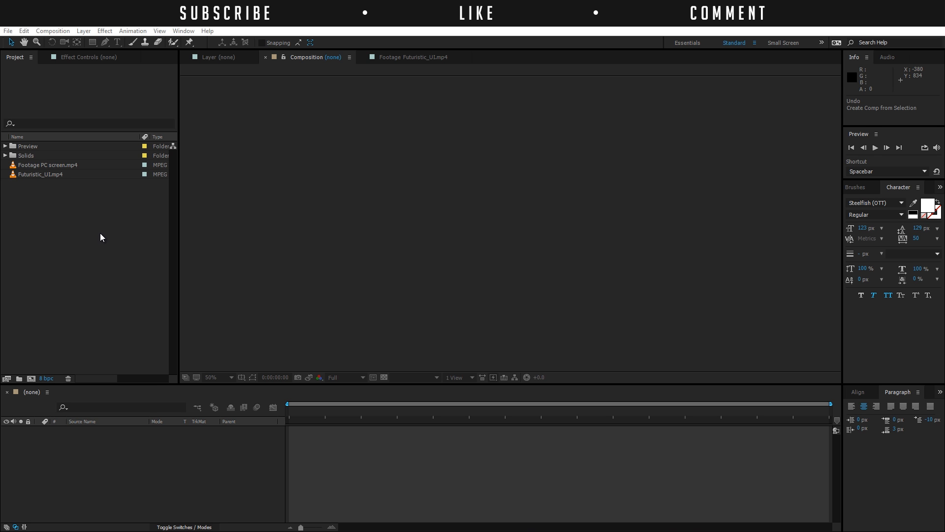
pyautogui.moveTo(112, 247)
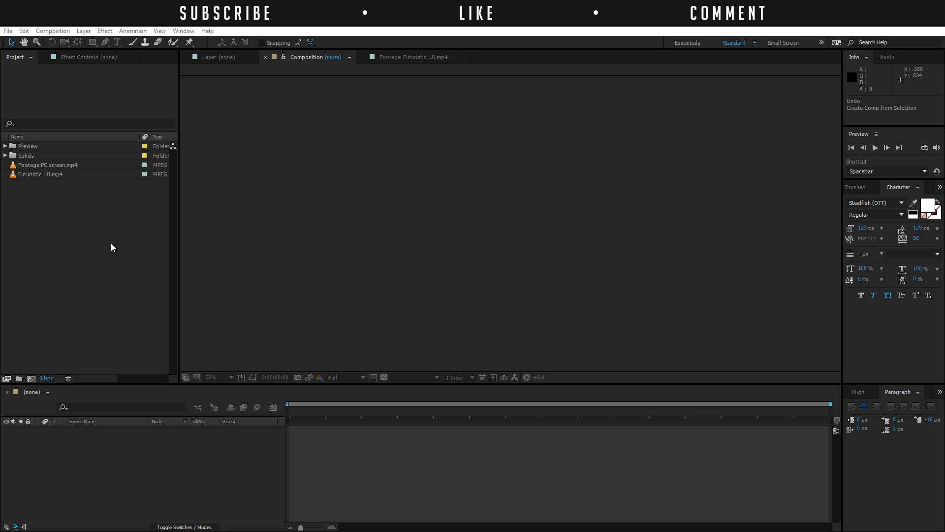
pyautogui.moveTo(273, 190)
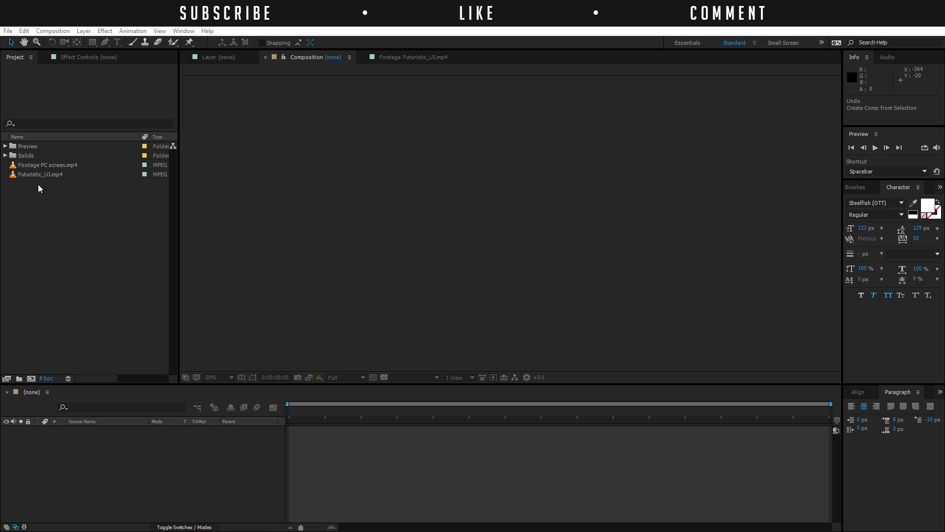
pyautogui.moveTo(57, 237)
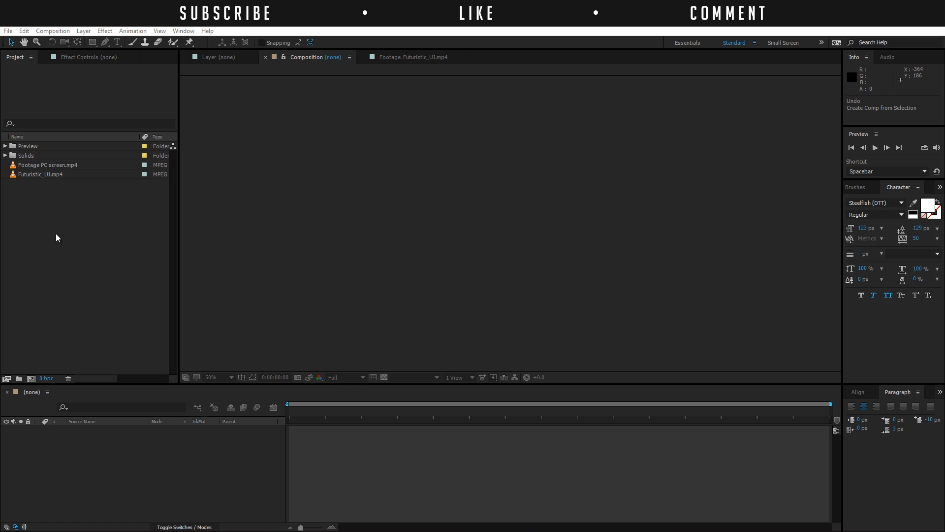
pyautogui.moveTo(60, 251)
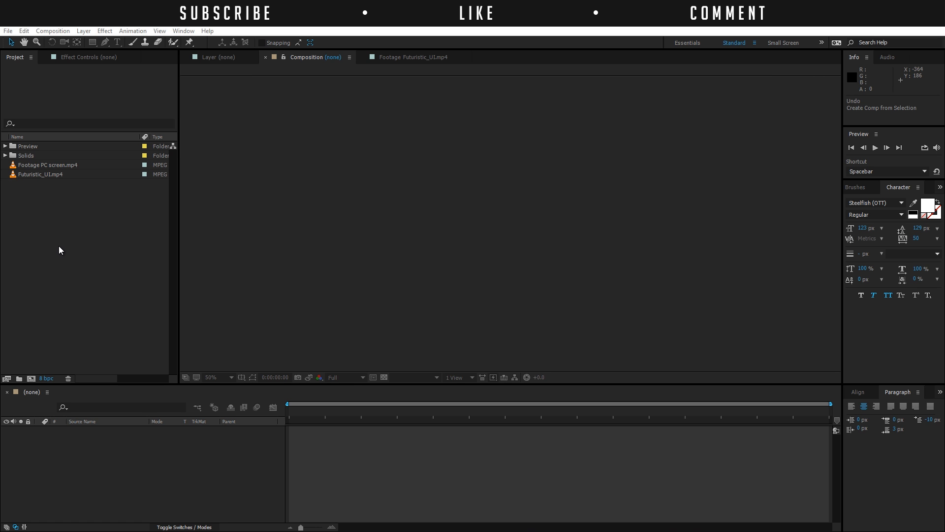
pyautogui.moveTo(61, 238)
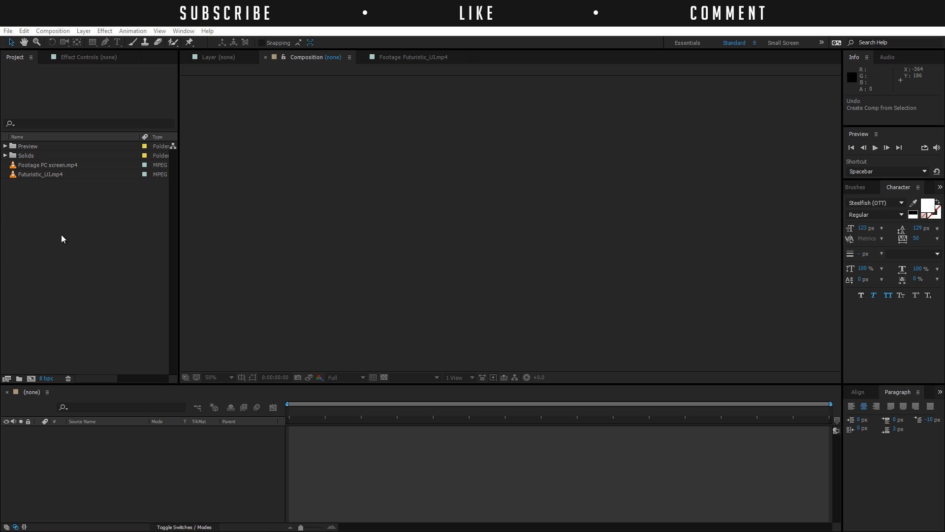
pyautogui.moveTo(14, 183)
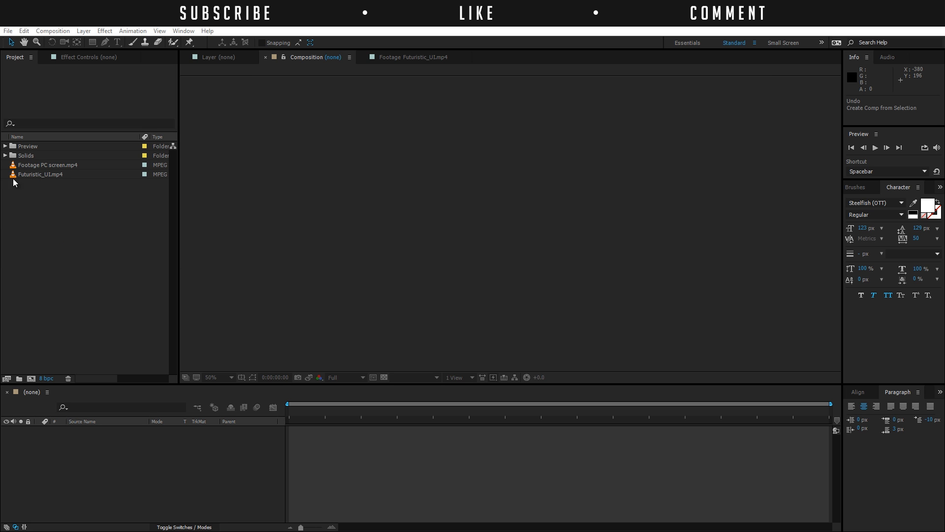
pyautogui.moveTo(297, 184)
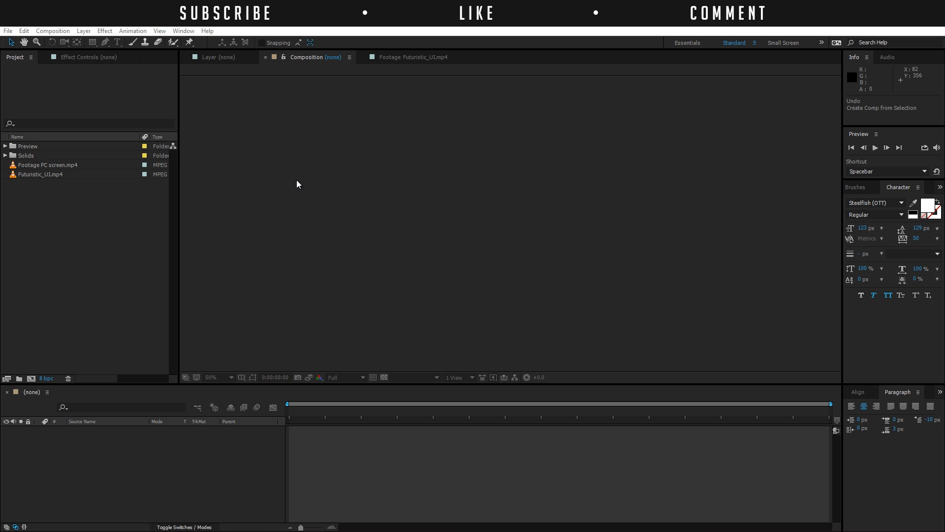
pyautogui.moveTo(274, 193)
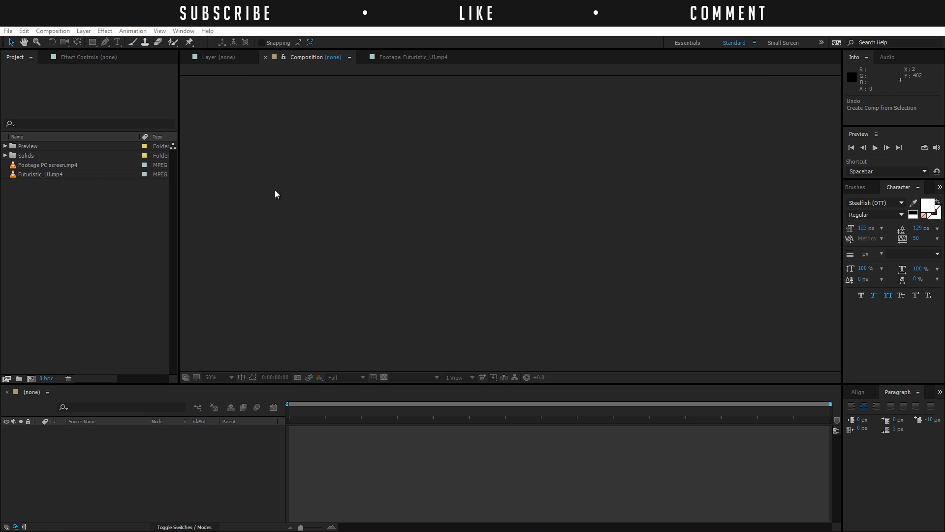
pyautogui.moveTo(282, 192)
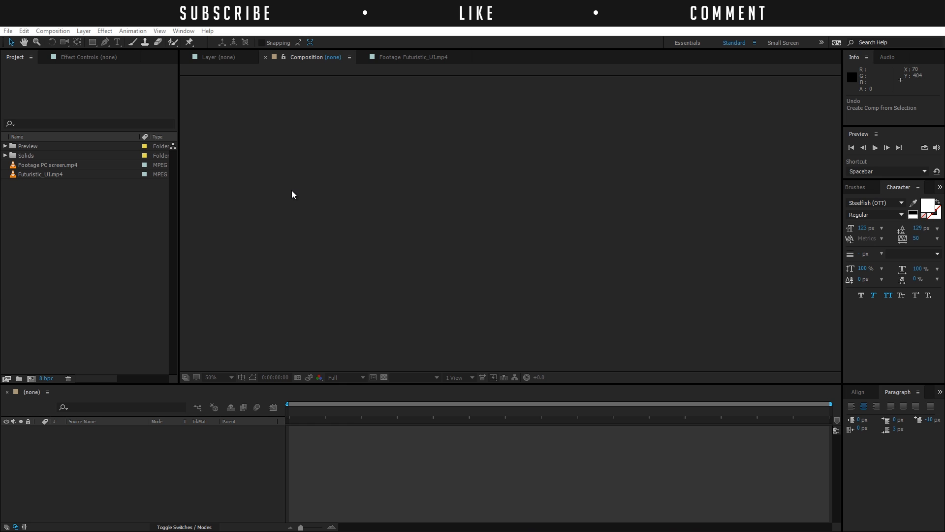
pyautogui.moveTo(276, 208)
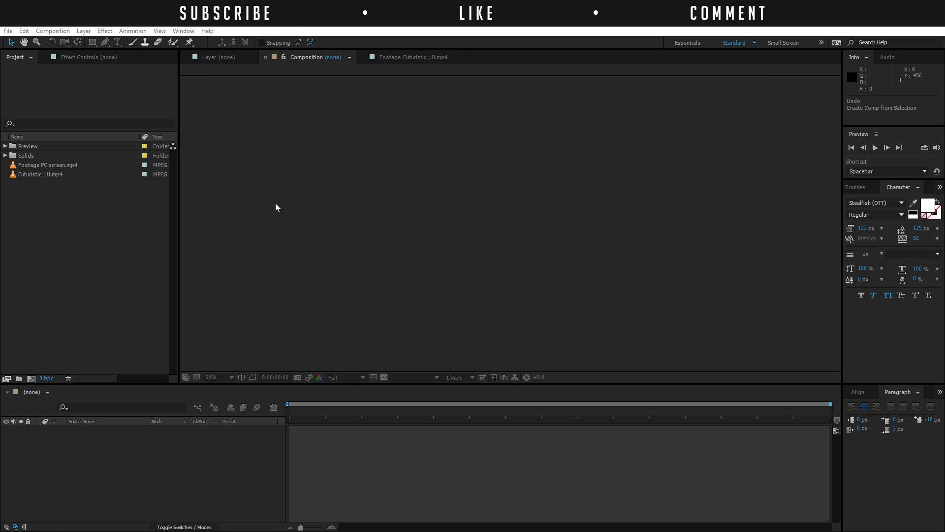
pyautogui.moveTo(269, 228)
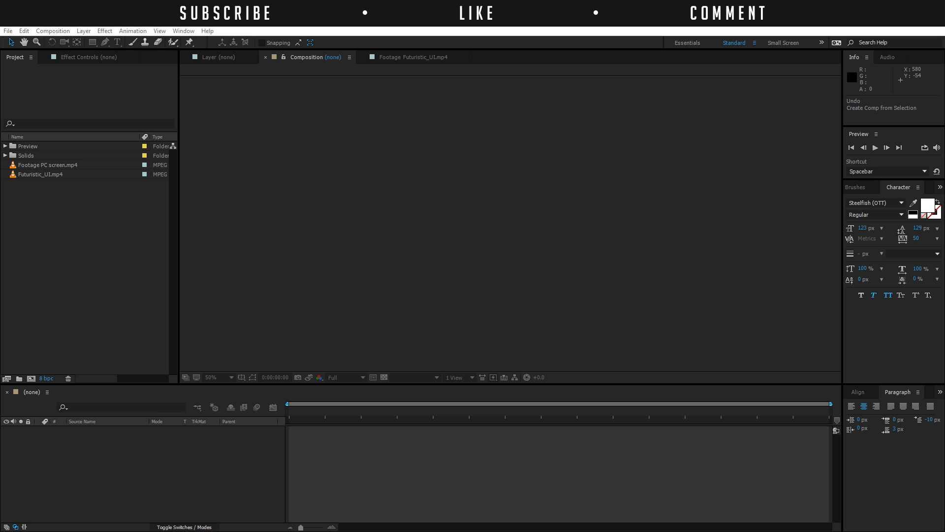
# - Create the Footage PC screen composition from the desk footage clip and preview it
pyautogui.doubleClick(47, 165)
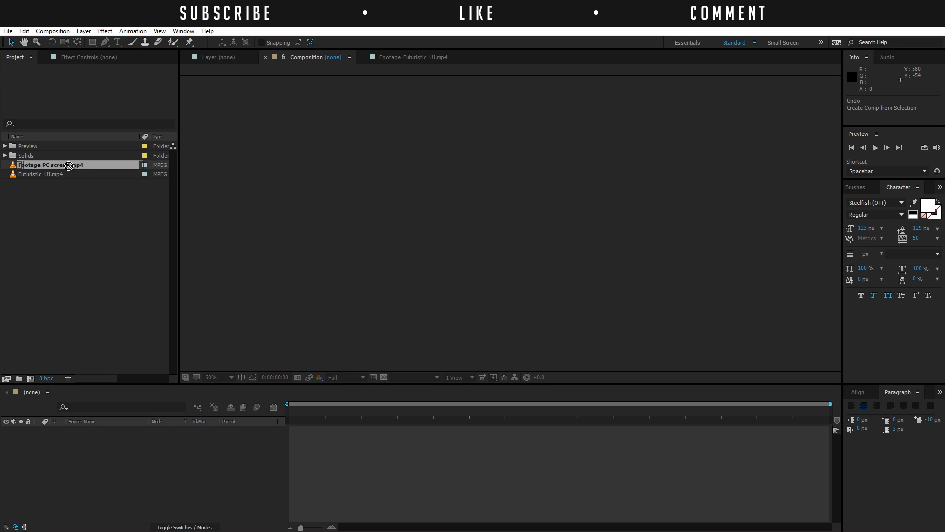
pyautogui.click(51, 165)
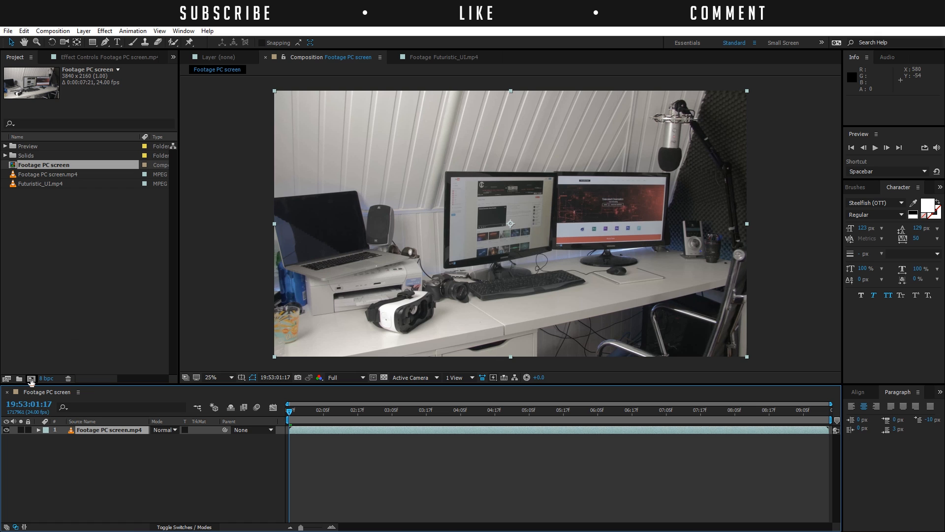
pyautogui.moveTo(67, 318)
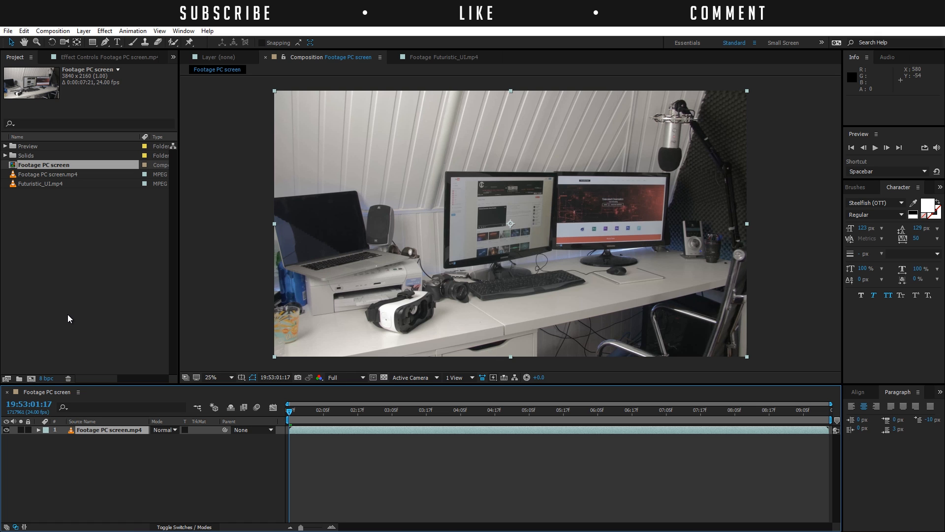
pyautogui.moveTo(75, 291)
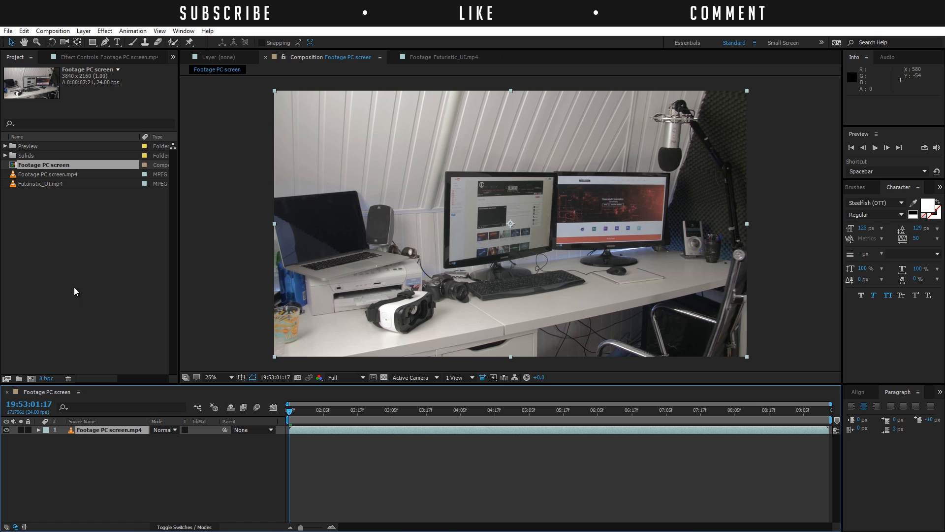
pyautogui.moveTo(871, 91)
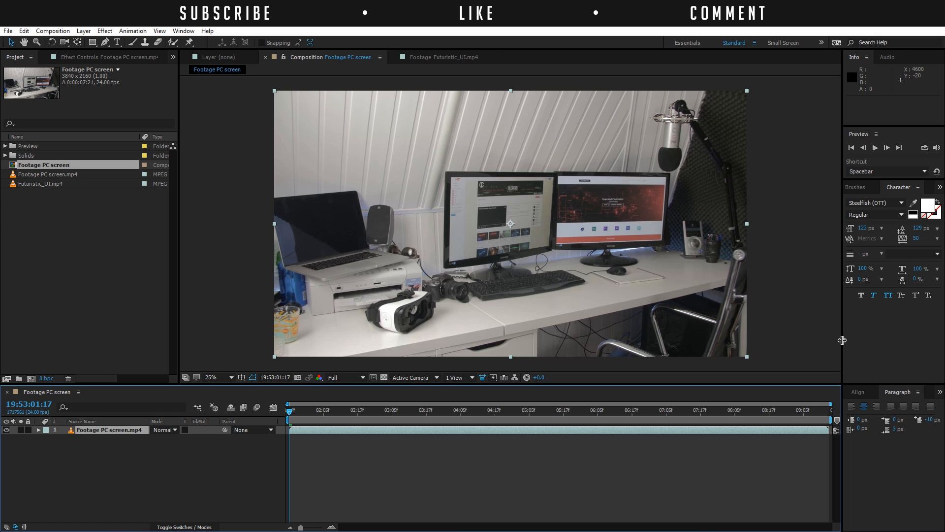
pyautogui.moveTo(552, 139)
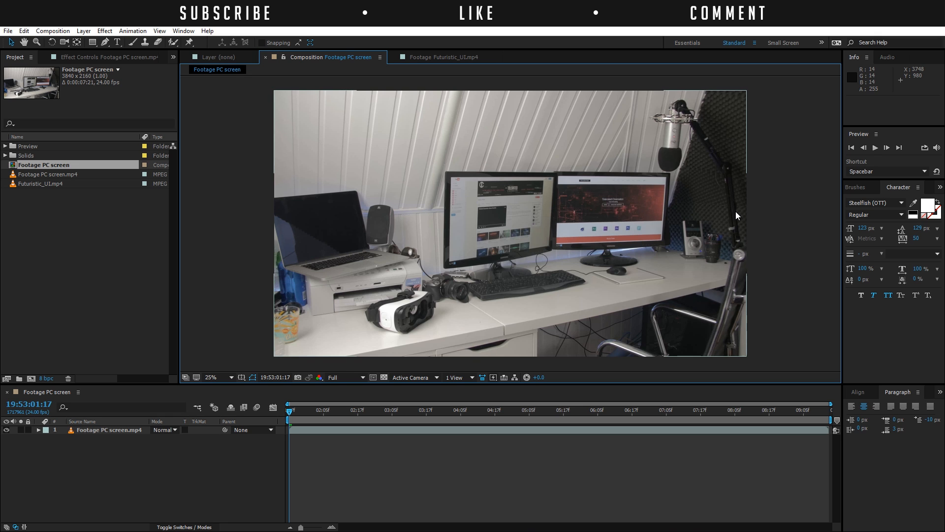
pyautogui.moveTo(722, 212)
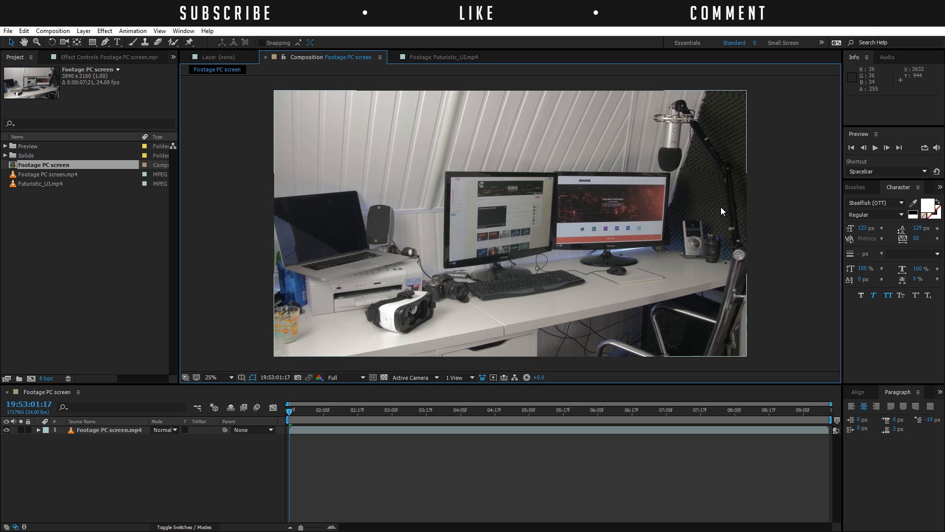
pyautogui.moveTo(715, 217)
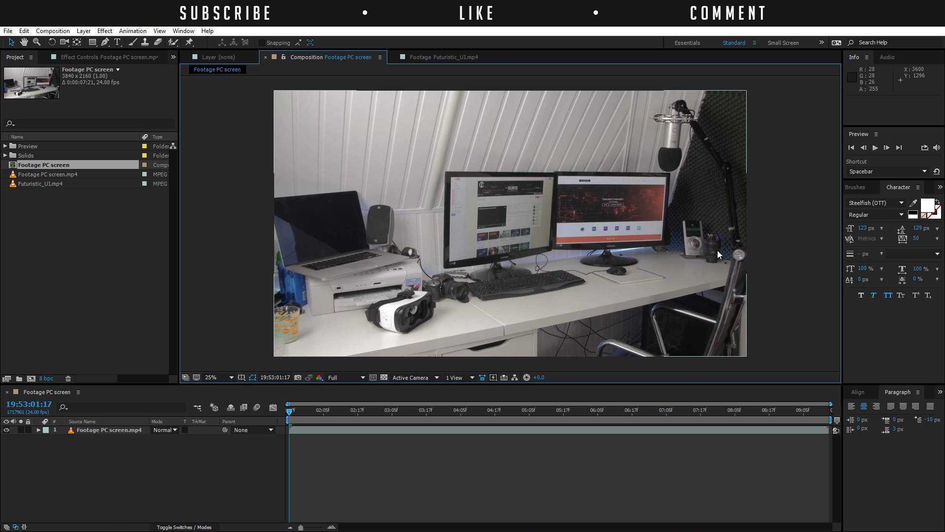
pyautogui.moveTo(586, 304)
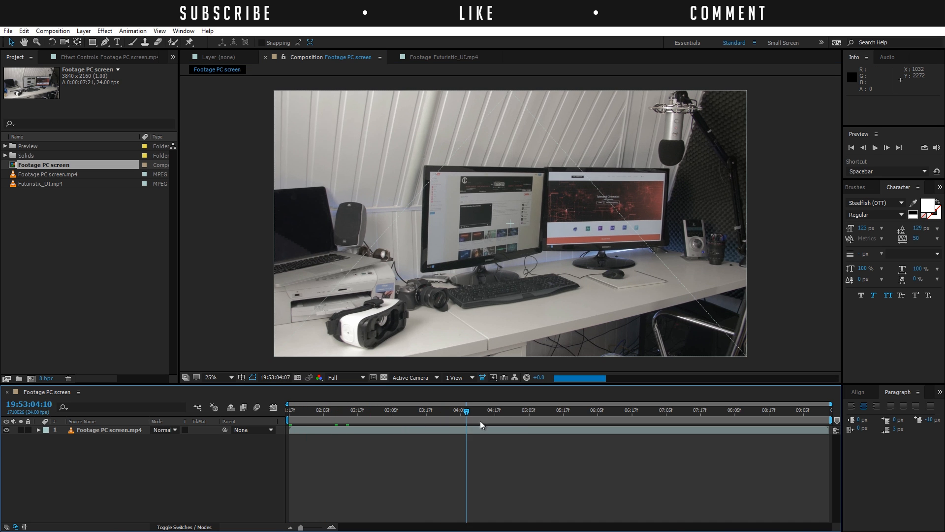
# - Stop the preview and select the desk footage layer, ready for the Effect menu
pyautogui.click(789, 410)
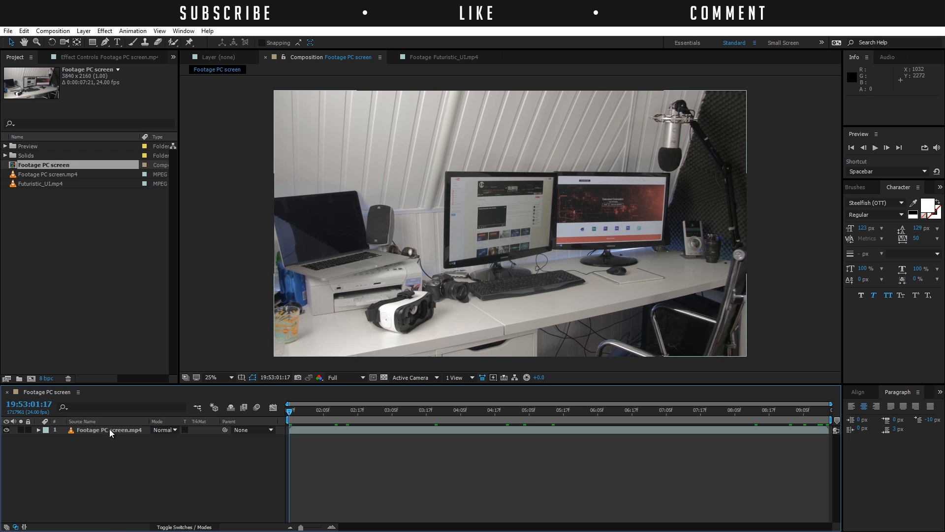
pyautogui.click(109, 430)
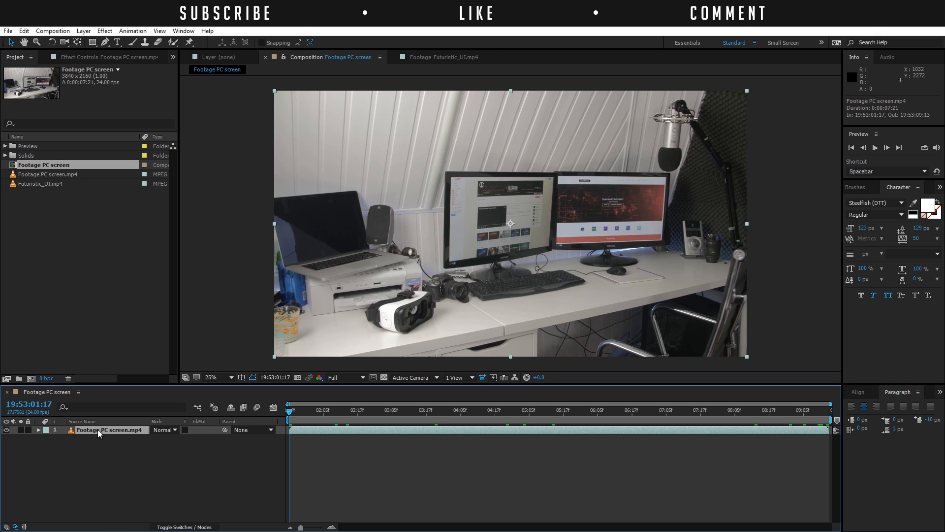
pyautogui.moveTo(357, 61)
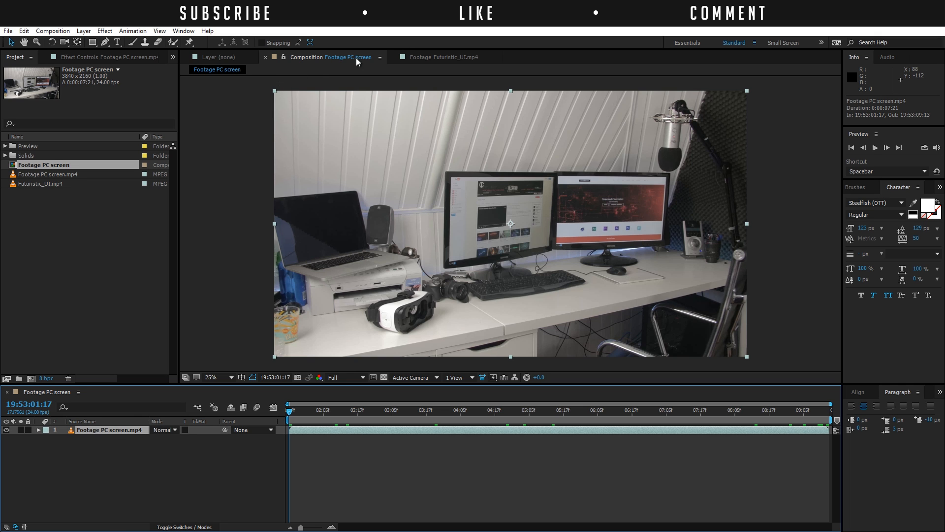
pyautogui.click(104, 31)
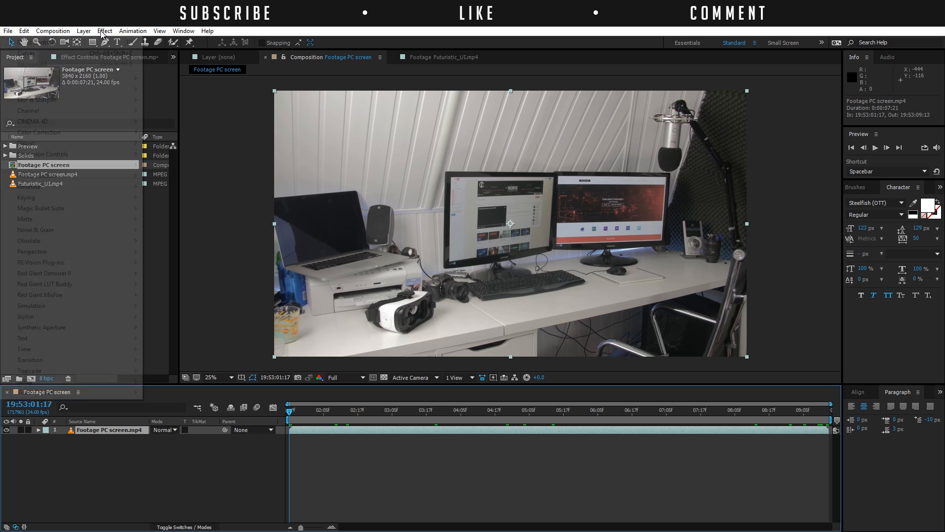
# - Apply Effect > fayteq > fayIN to the footage layer and cancel the Track Properties dialog
pyautogui.click(104, 30)
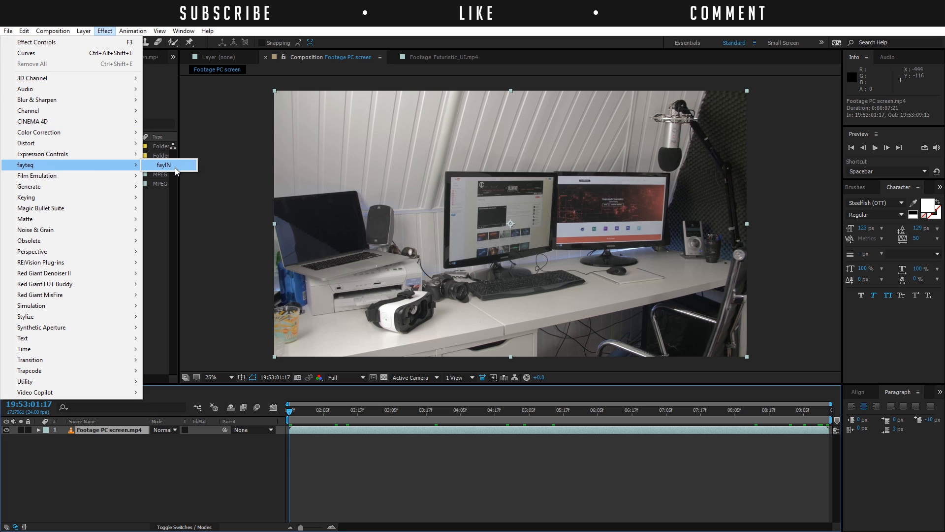
pyautogui.click(164, 165)
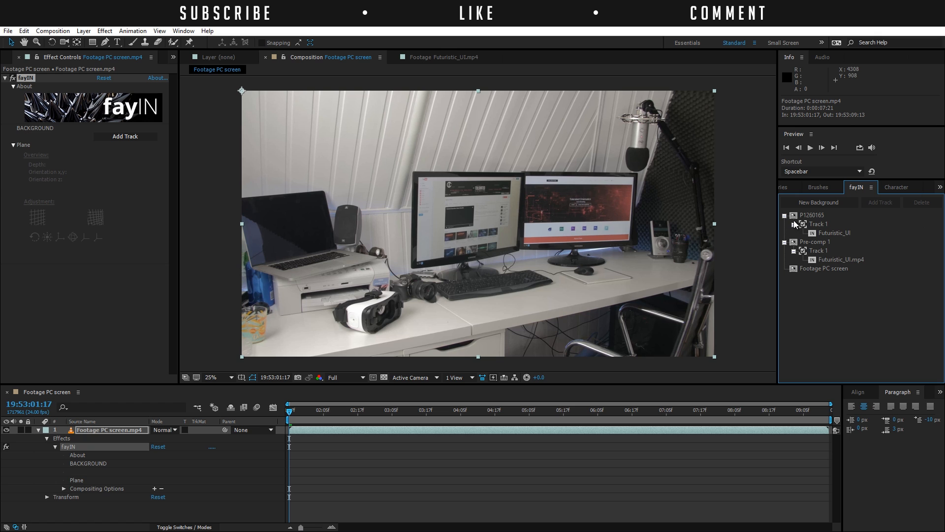
pyautogui.moveTo(212, 383)
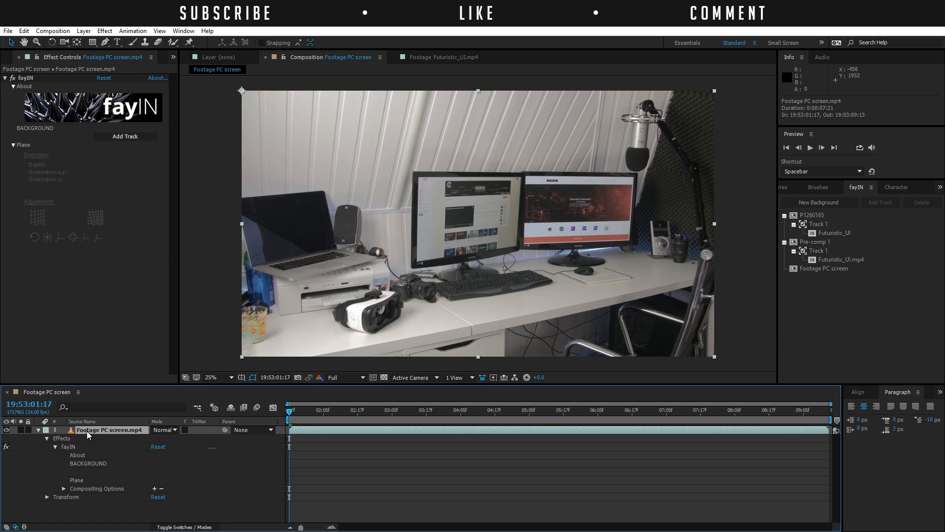
pyautogui.moveTo(132, 142)
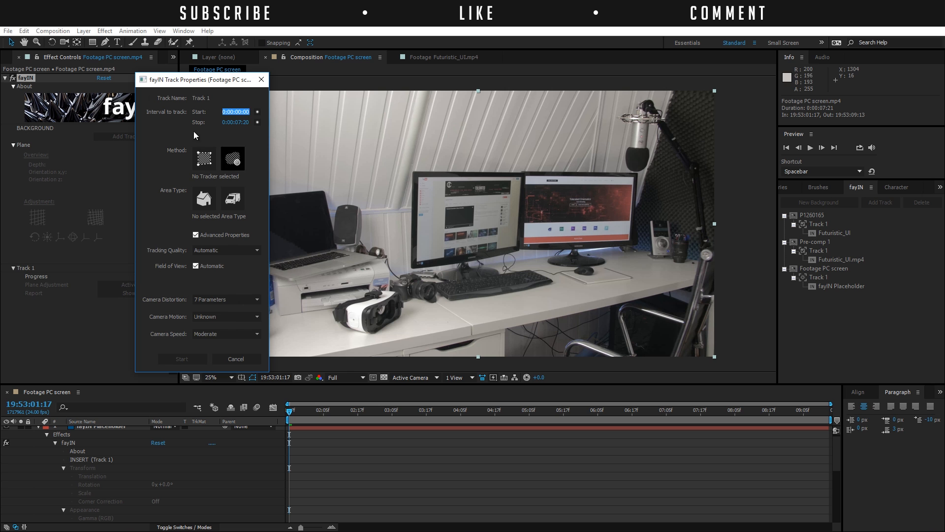
pyautogui.click(236, 358)
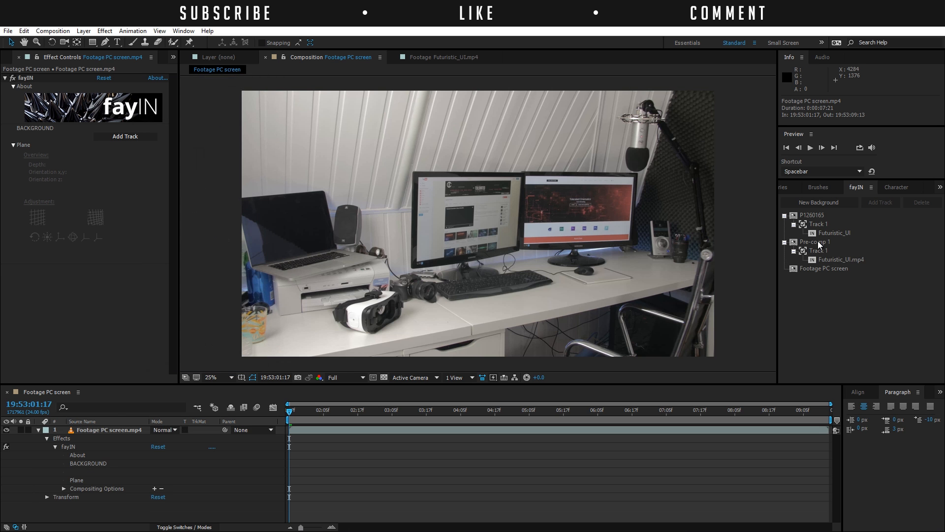
# - Narrow fayIN's track list to the Footage PC screen footage only
pyautogui.doubleClick(823, 216)
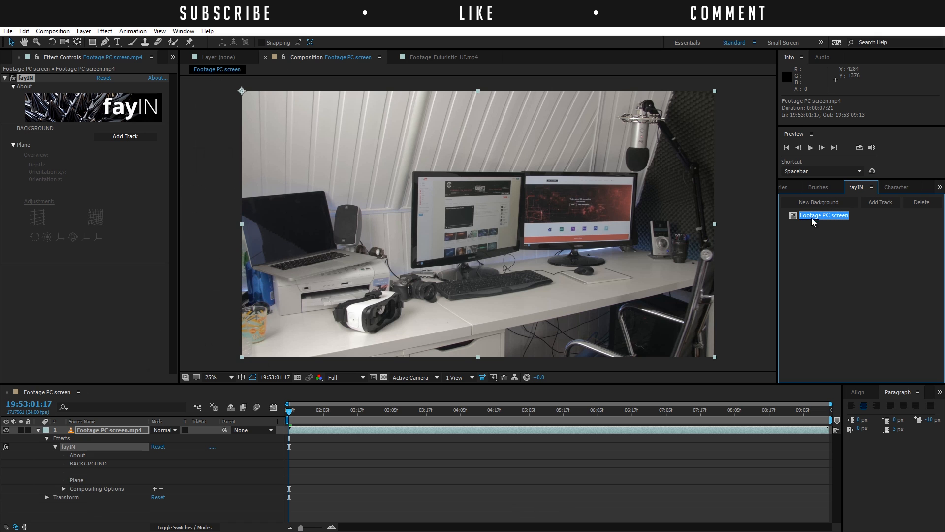
pyautogui.moveTo(781, 282)
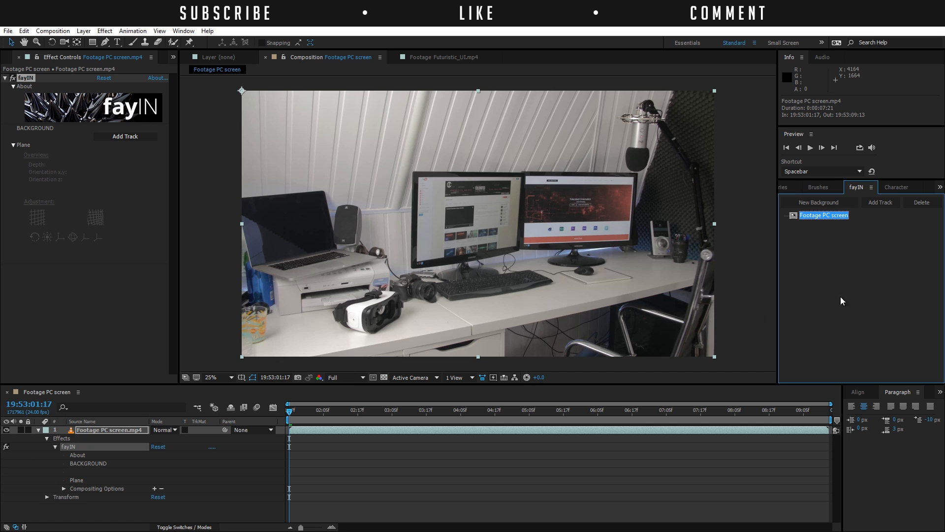
pyautogui.moveTo(125, 136)
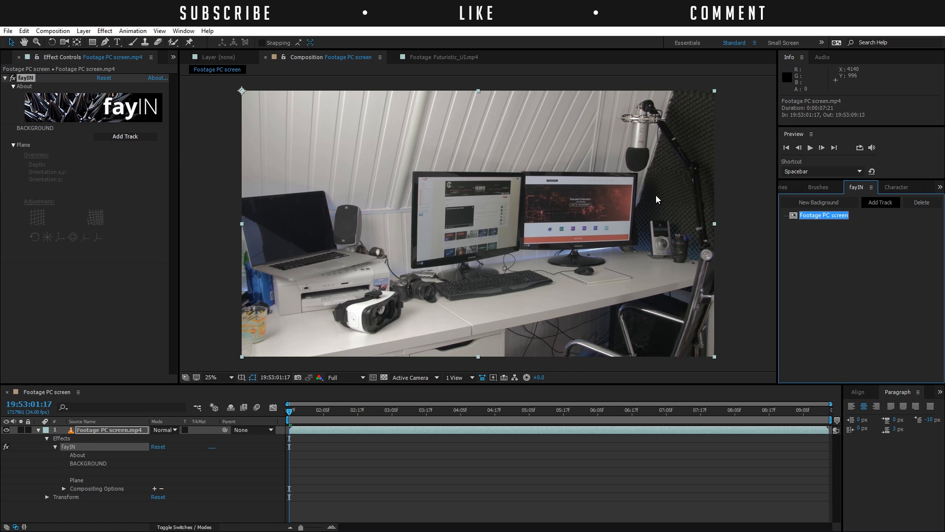
# - Add Track 1 with a fayIN Placeholder, bringing up its Track Properties dialog
pyautogui.click(879, 201)
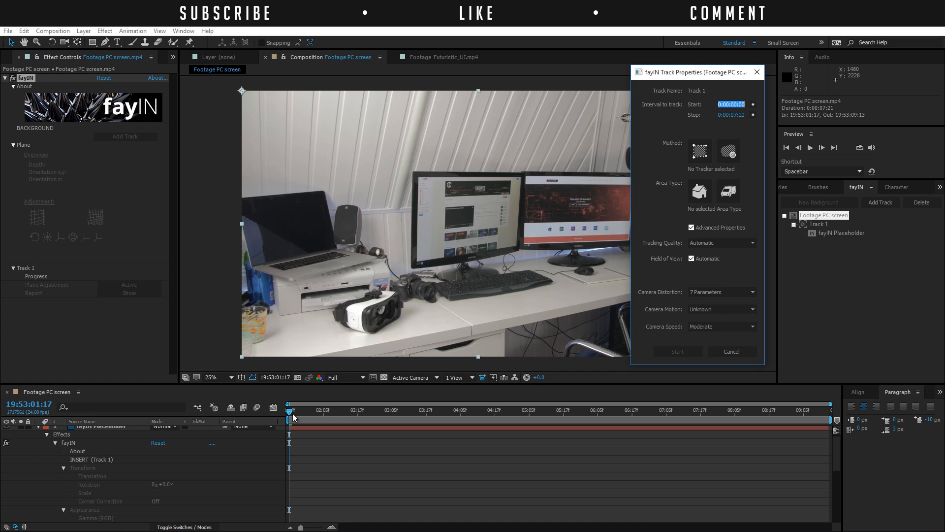
pyautogui.moveTo(316, 411)
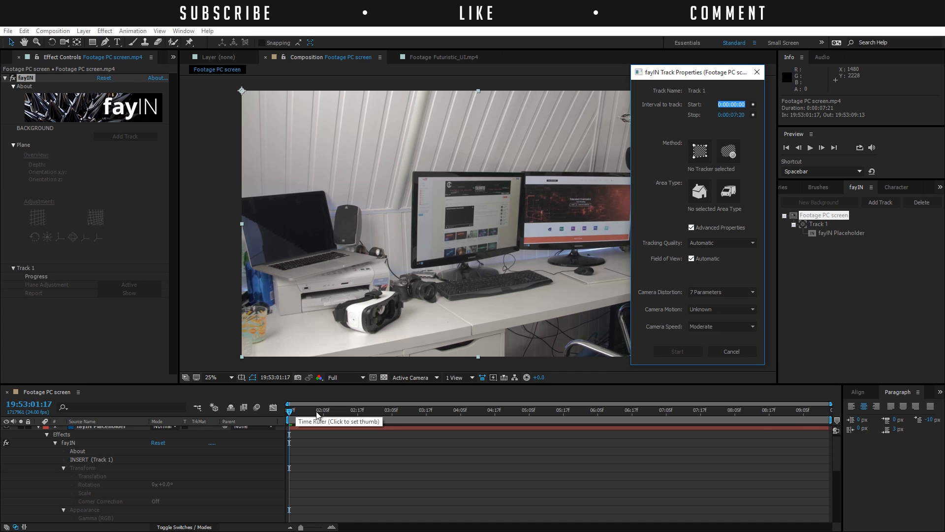
pyautogui.moveTo(589, 437)
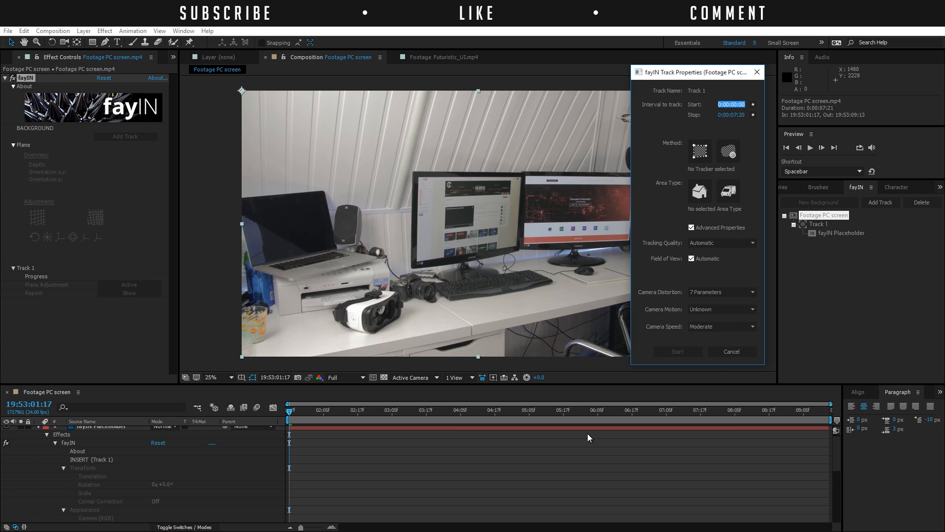
pyautogui.moveTo(707, 110)
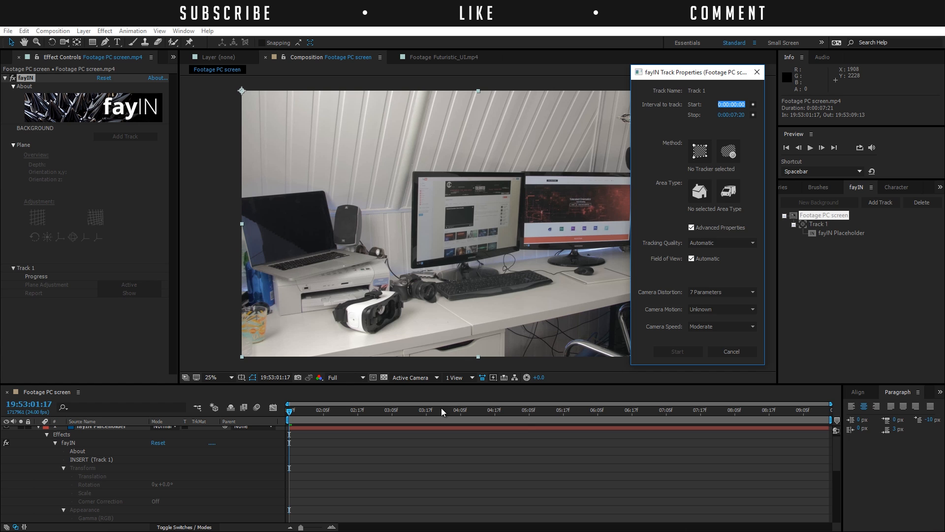
pyautogui.moveTo(610, 415)
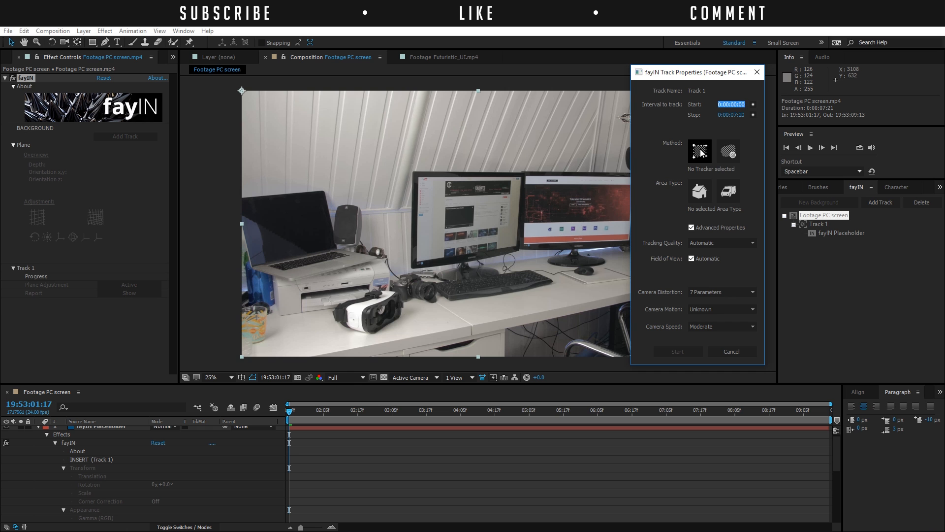
# - Choose Rectangle Region Tracker and draw the region over the left monitor's screen corners
pyautogui.click(698, 151)
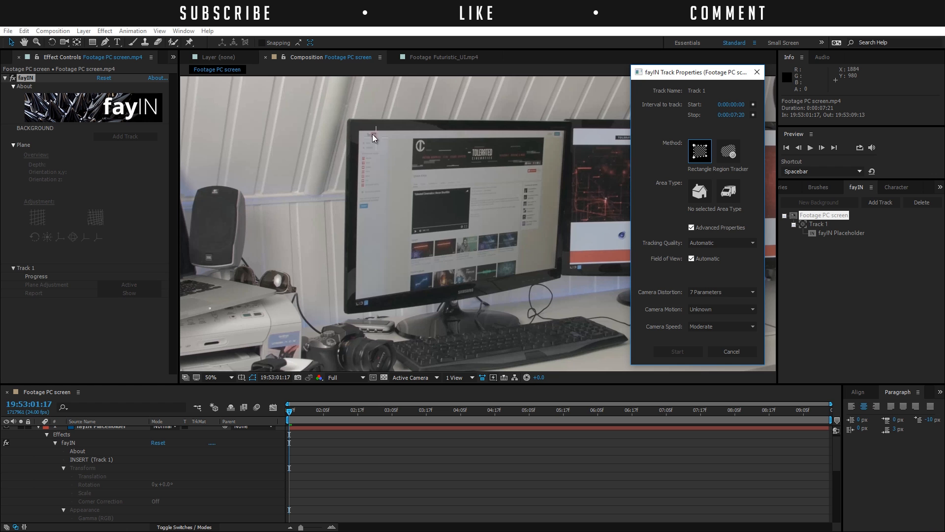
pyautogui.moveTo(374, 129); pyautogui.dragTo(556, 129)
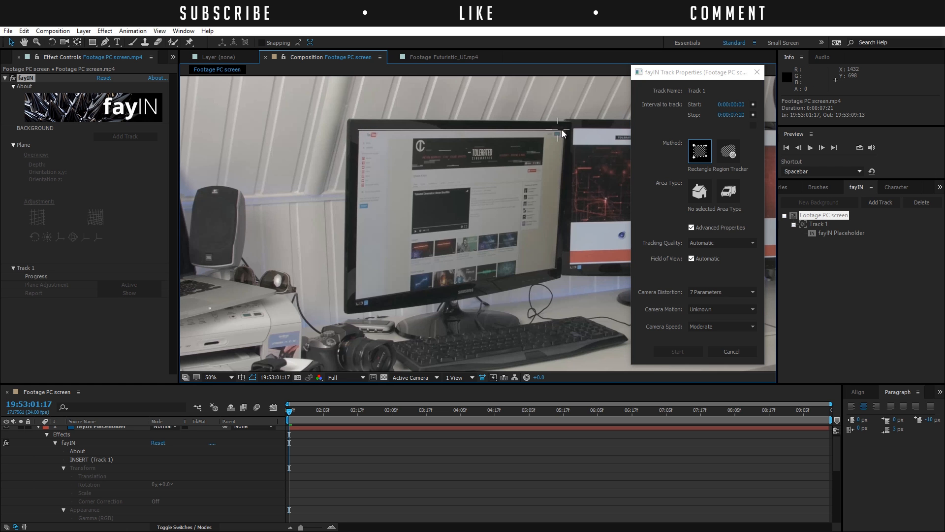
pyautogui.moveTo(559, 133); pyautogui.dragTo(557, 272)
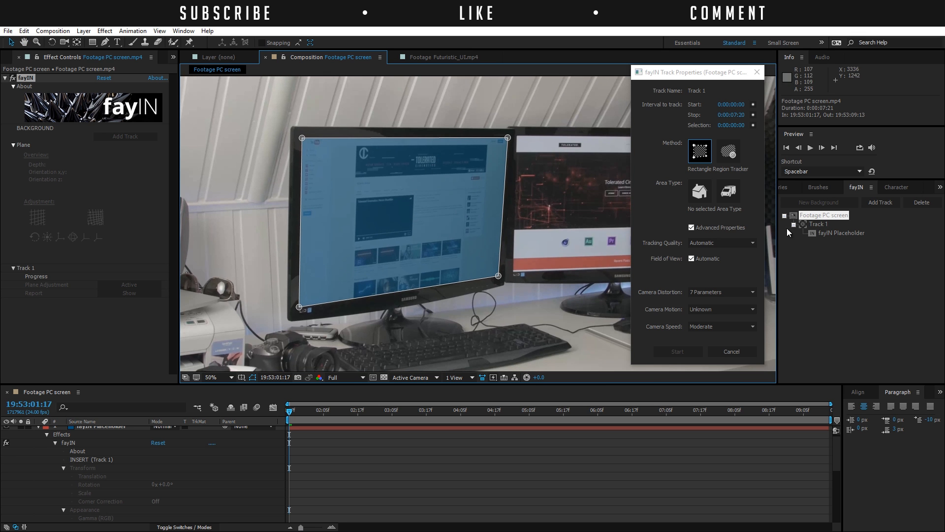
pyautogui.moveTo(669, 214)
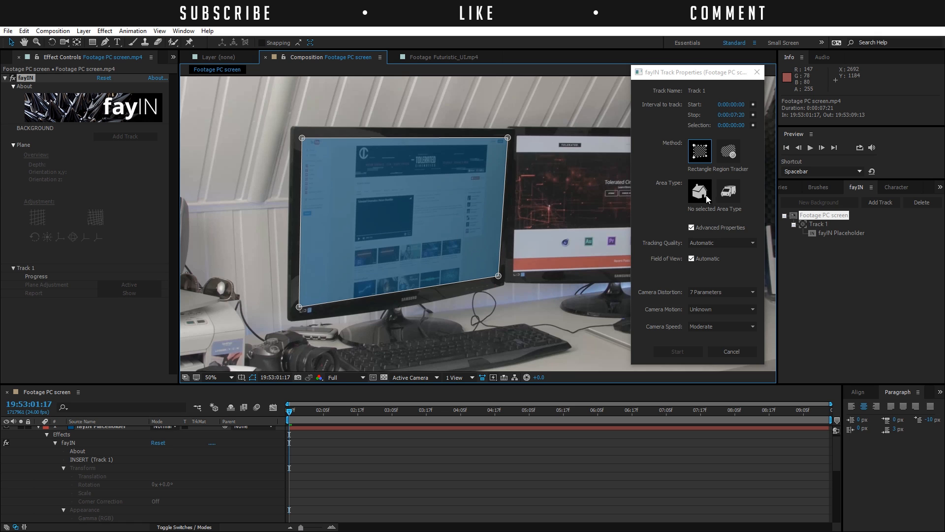
# - Set Track 1's Area Type to Static Area in the Track Properties dialog
pyautogui.click(700, 191)
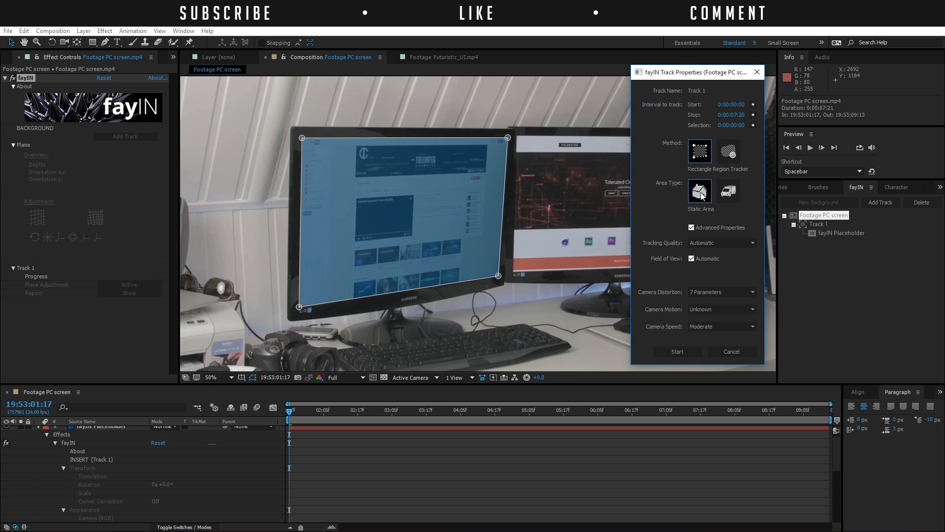
pyautogui.moveTo(672, 192)
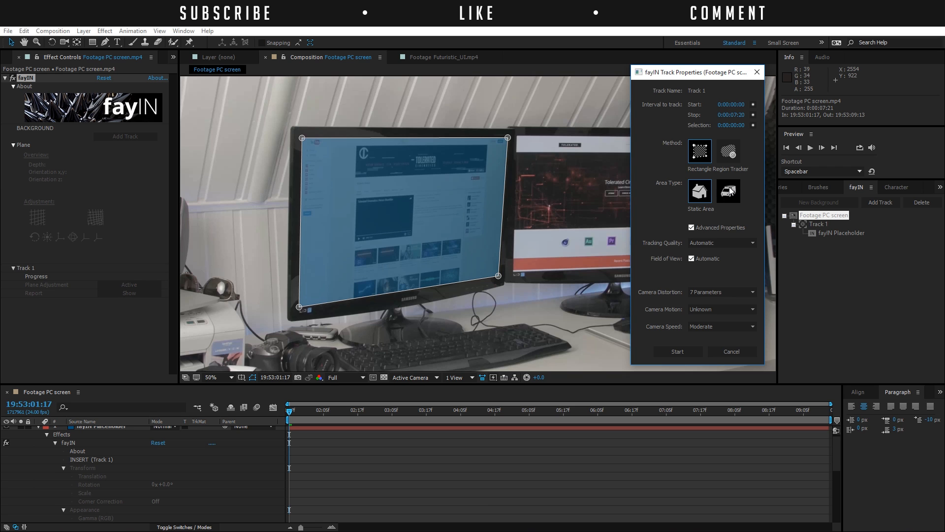
pyautogui.click(700, 191)
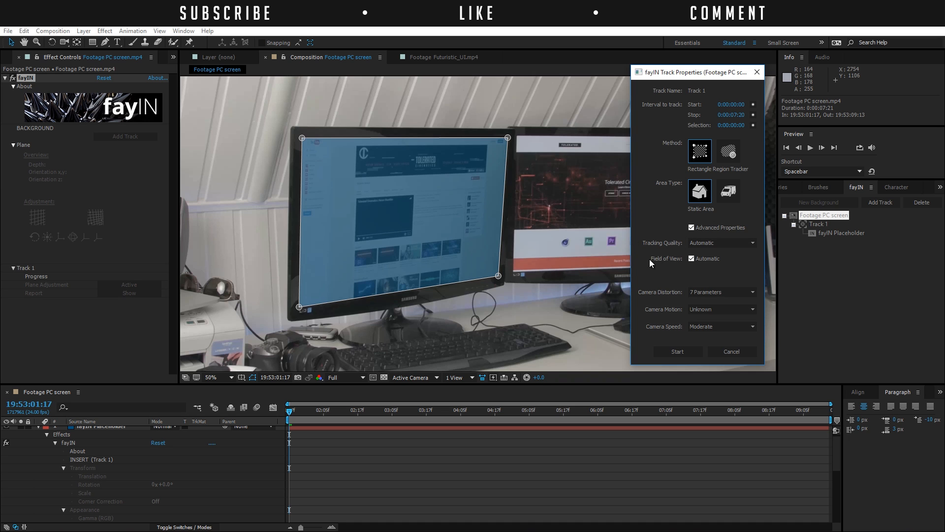
pyautogui.moveTo(670, 326)
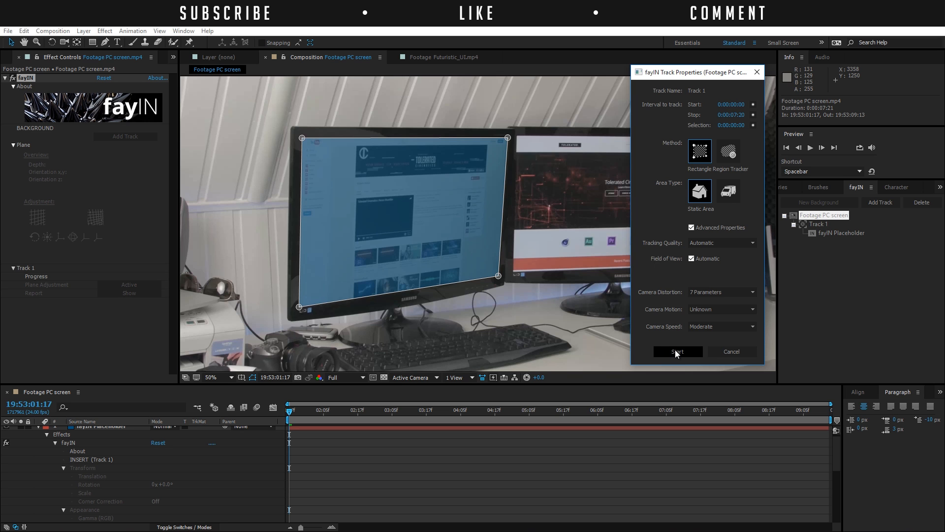
# - Start tracking the left monitor screen and select the fayIN Placeholder afterwards
pyautogui.click(677, 351)
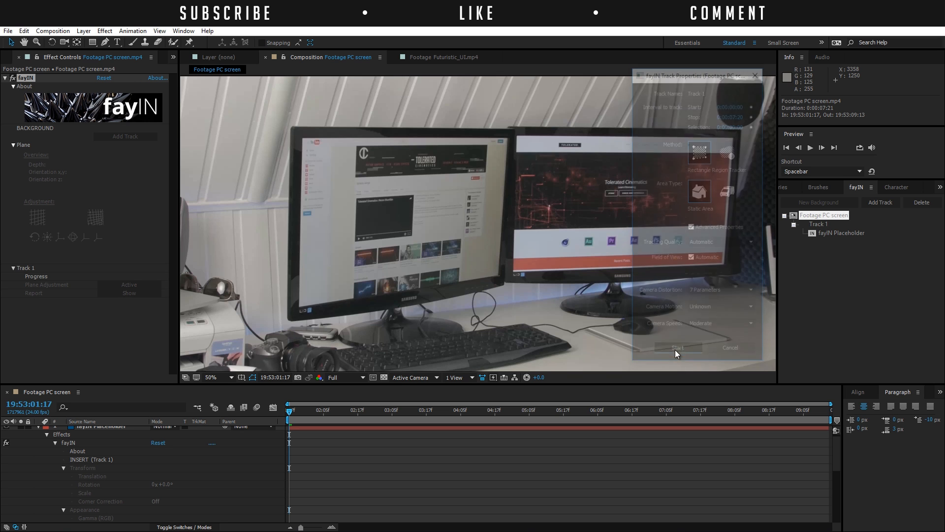
pyautogui.click(676, 347)
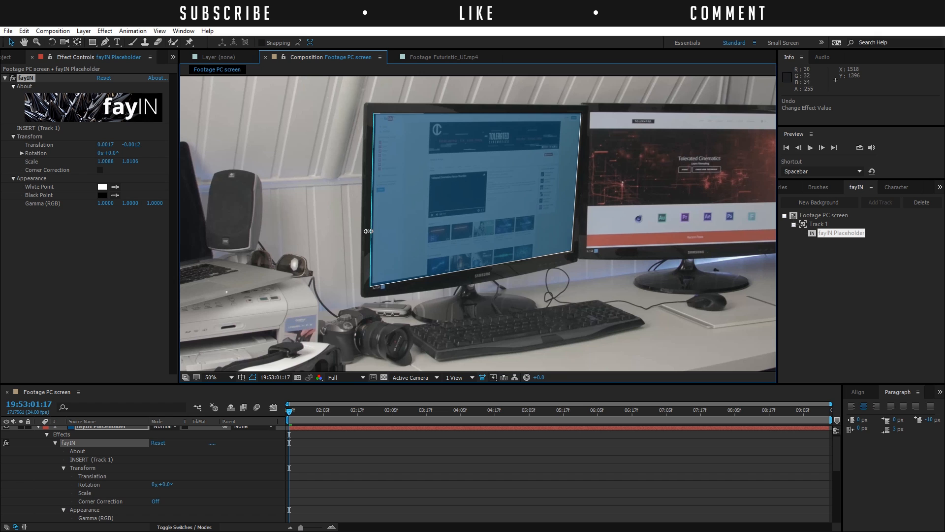
# - Nudge the placeholder onto the screen, enable Corner Correction and pull a corner offset to match
pyautogui.moveTo(368, 230); pyautogui.dragTo(372, 229)
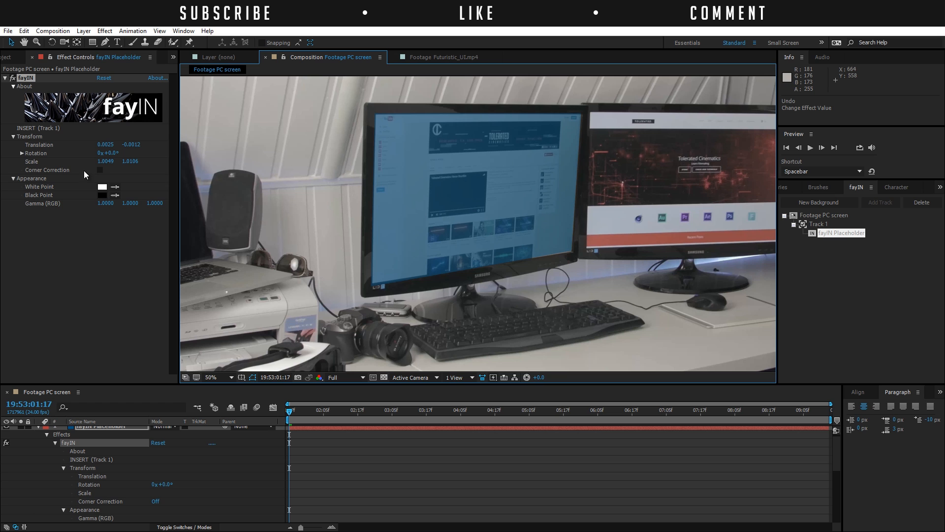
pyautogui.click(100, 169)
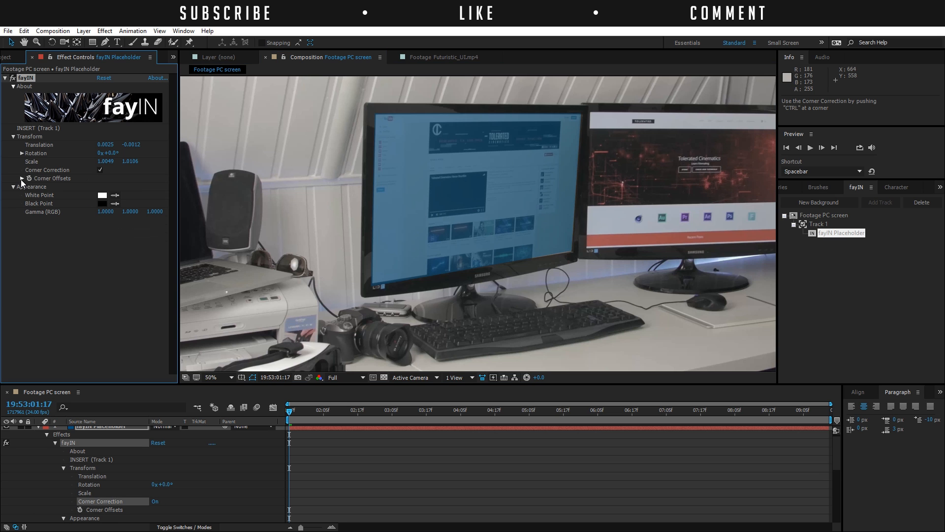
pyautogui.click(21, 178)
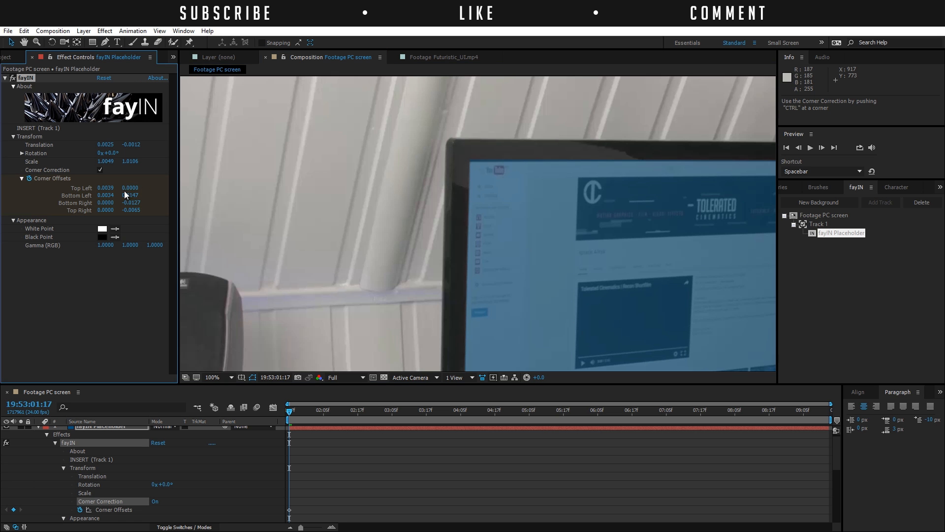
pyautogui.moveTo(129, 187); pyautogui.dragTo(124, 195)
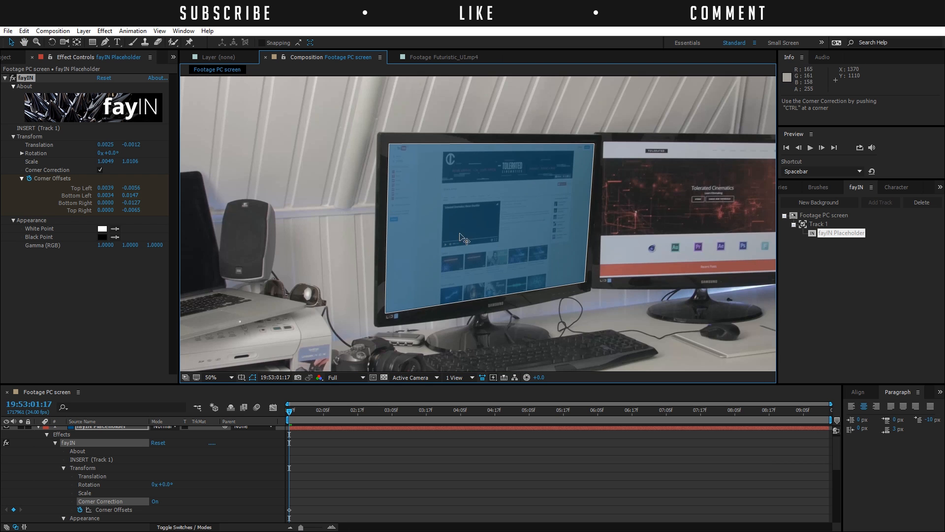
# - Exchange the placeholder's insert footage, scrolling the list toward Futuristic_UI.mp4
pyautogui.rightClick(841, 234)
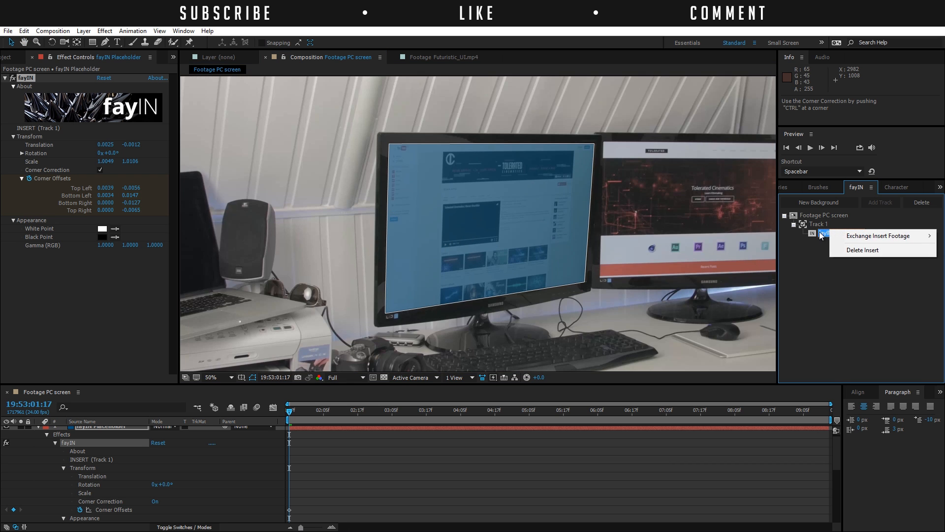
pyautogui.moveTo(877, 236)
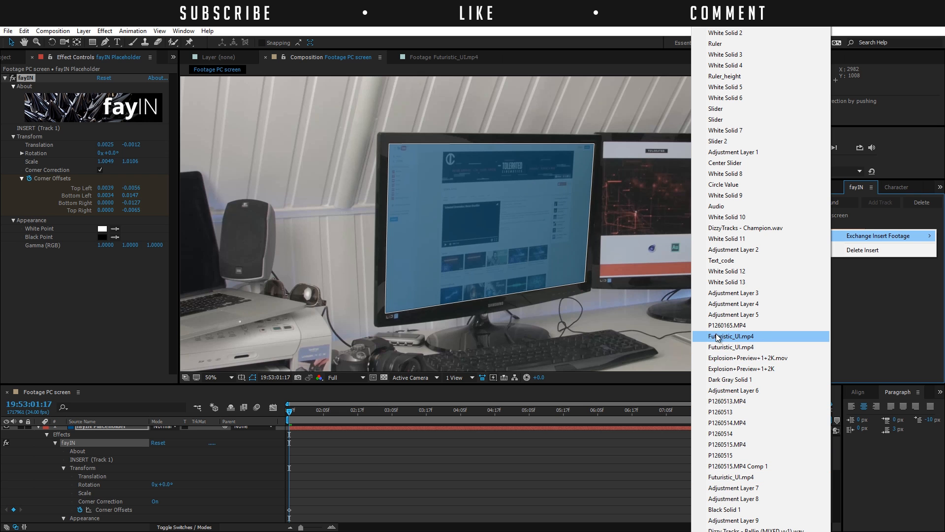
pyautogui.scroll(-3)
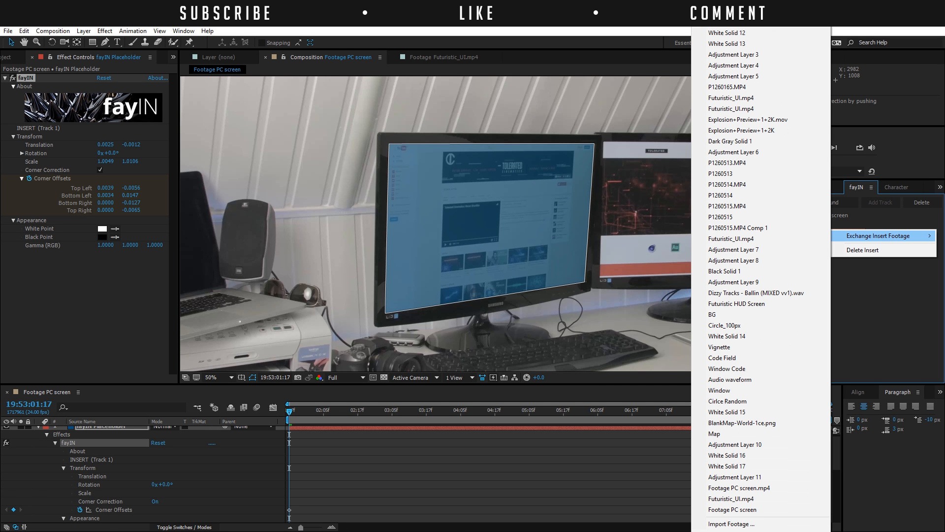
pyautogui.moveTo(740, 463)
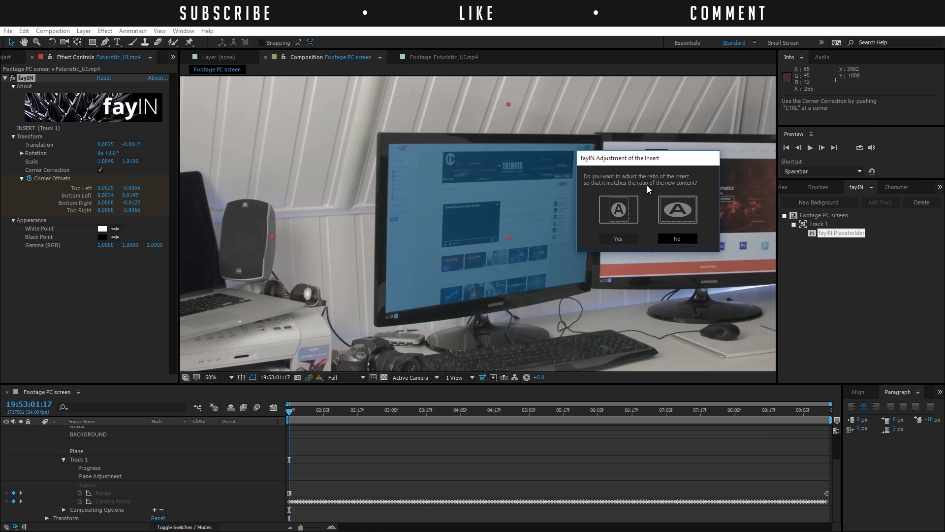
pyautogui.moveTo(646, 193)
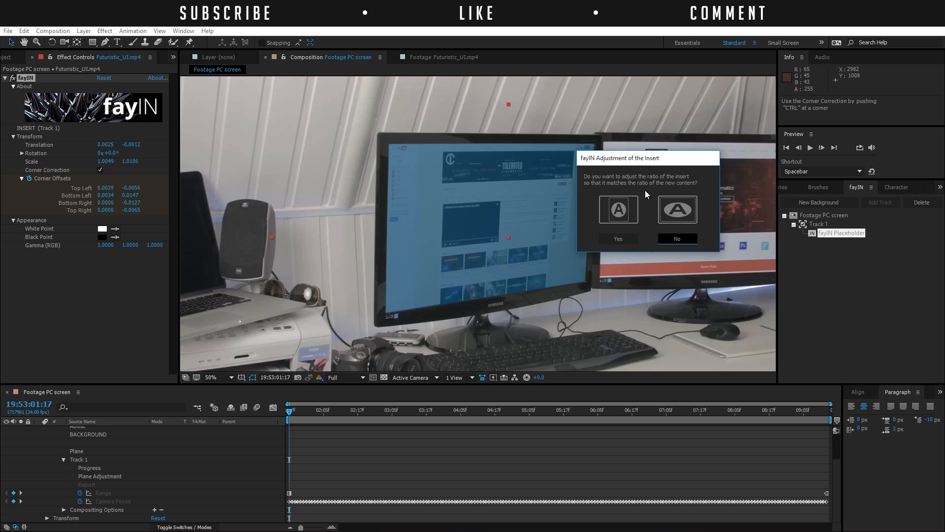
pyautogui.moveTo(513, 271)
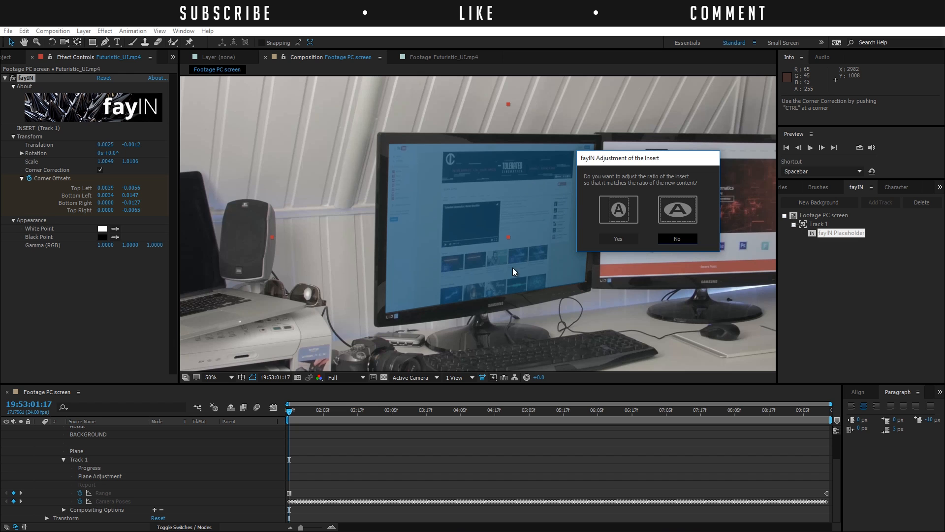
pyautogui.moveTo(406, 256)
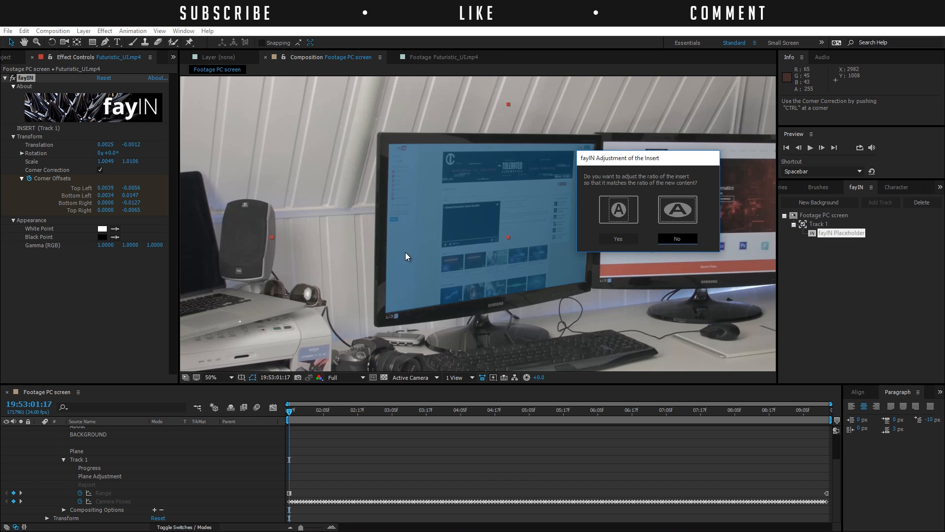
pyautogui.moveTo(464, 267)
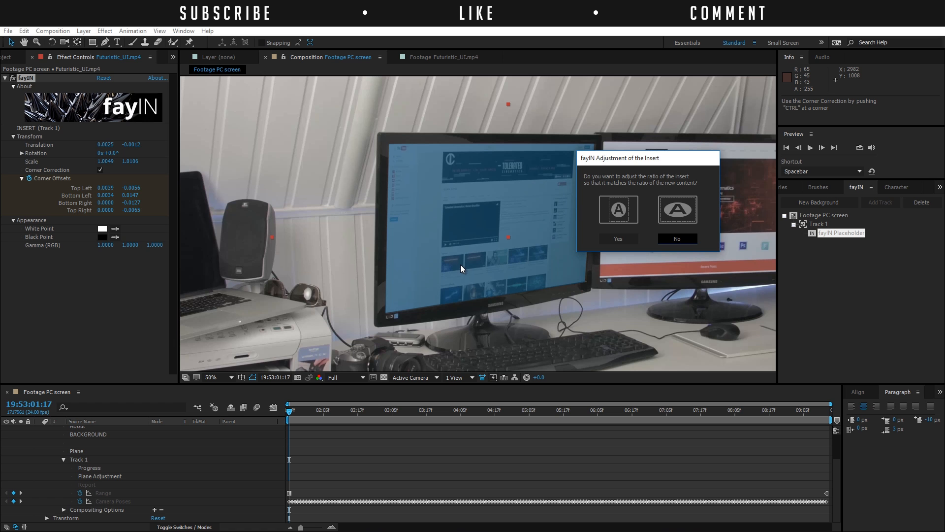
pyautogui.moveTo(677, 210)
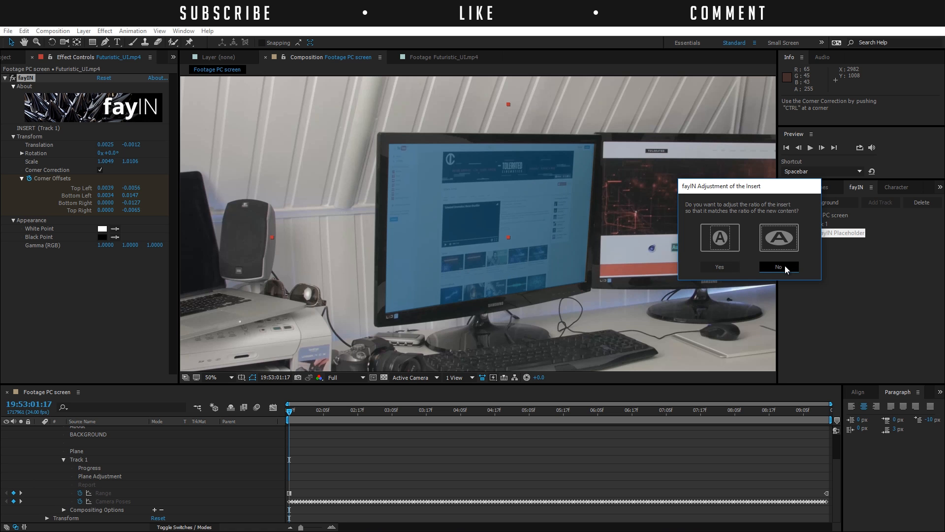
# - Decline the fayIN ratio adjustment so Futuristic_UI.mp4 keeps its proportions on the tracked monitor
pyautogui.click(778, 267)
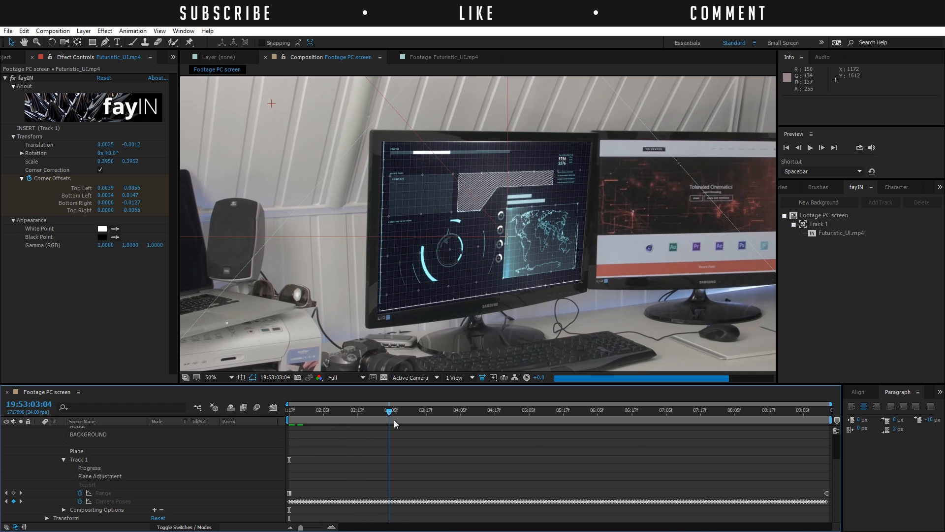
# - Move the playhead to about 3 s then 7 s to confirm the HUD stays locked on
pyautogui.click(400, 420)
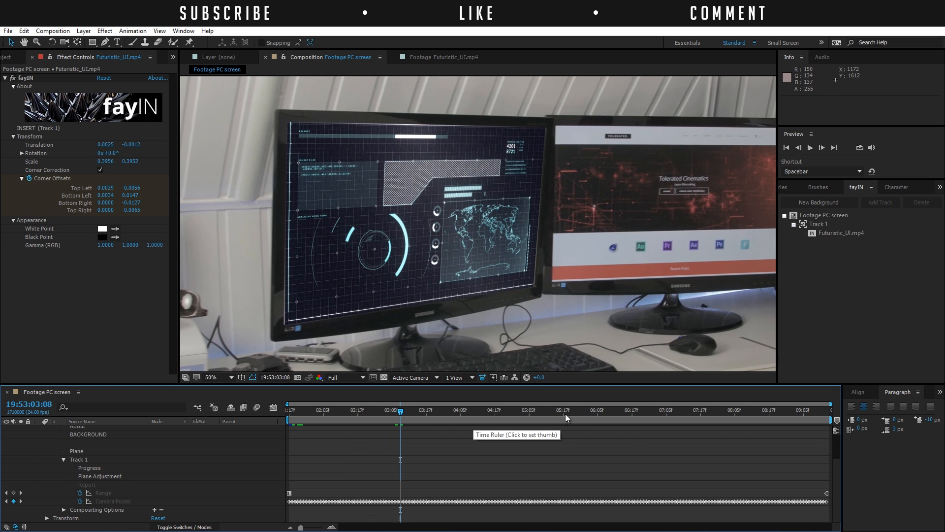
pyautogui.click(577, 410)
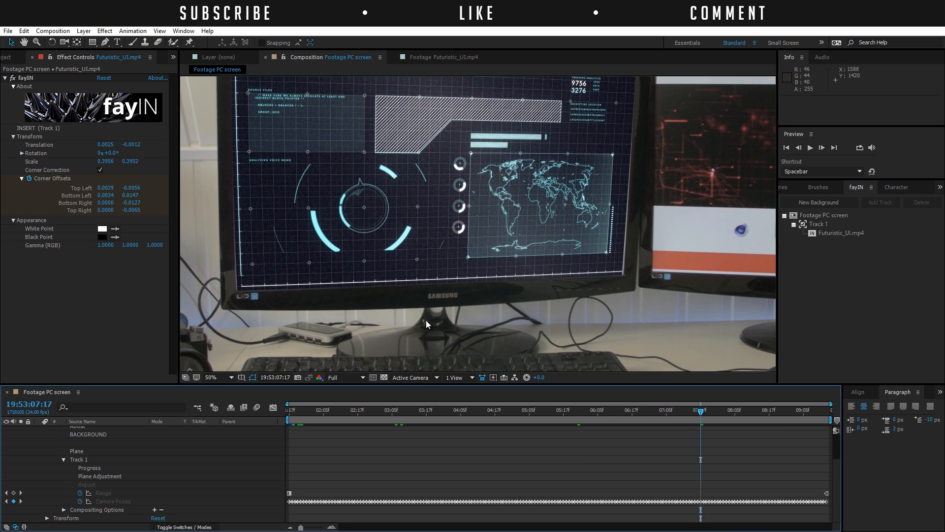
pyautogui.moveTo(62, 240)
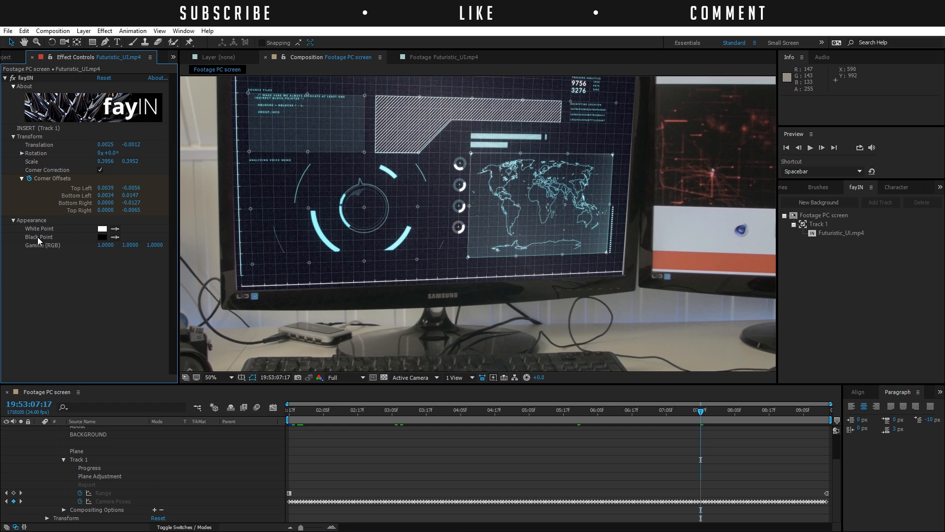
# - Set the insert's White Point to light grey and Black Point to #0F0F0F, then check the result
pyautogui.click(217, 377)
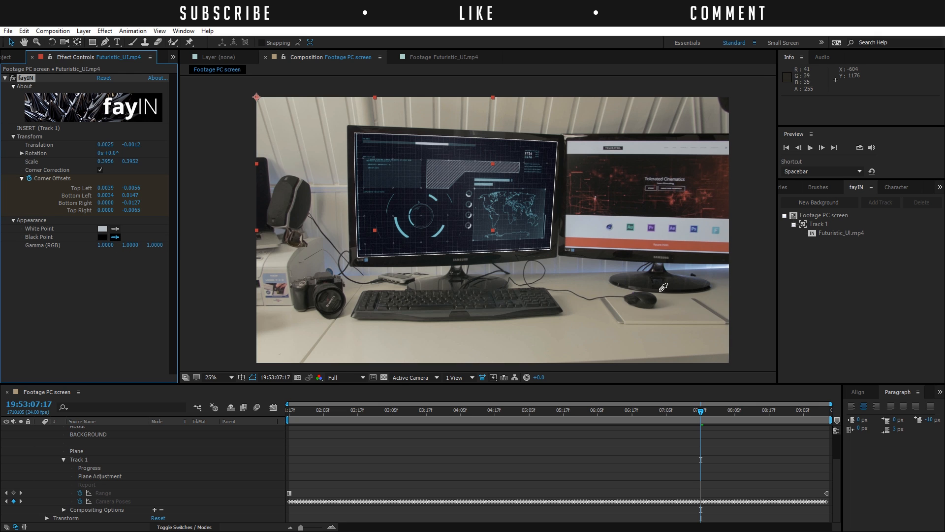
pyautogui.moveTo(329, 283)
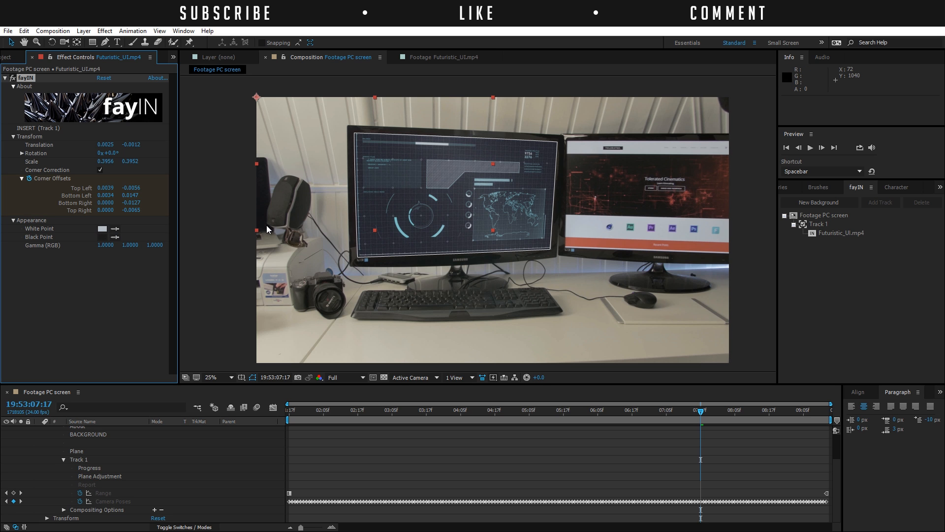
pyautogui.click(103, 237)
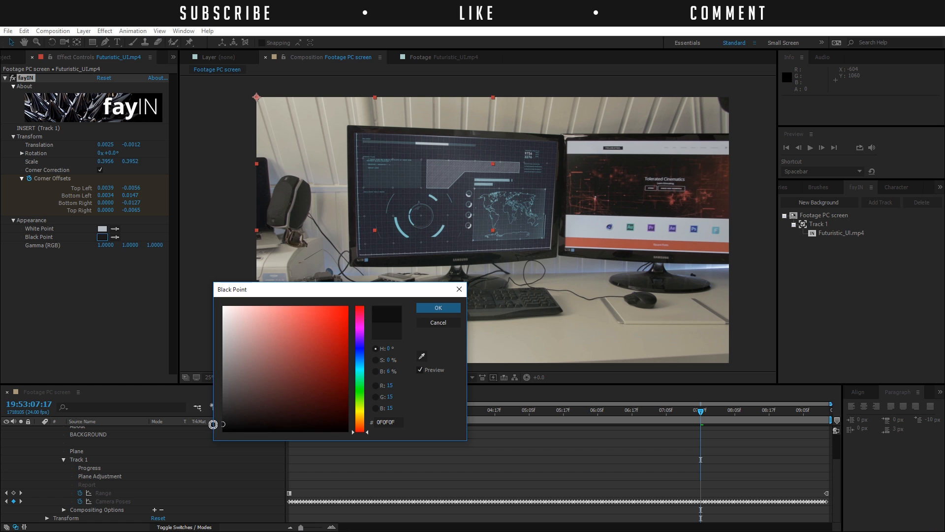
pyautogui.click(437, 308)
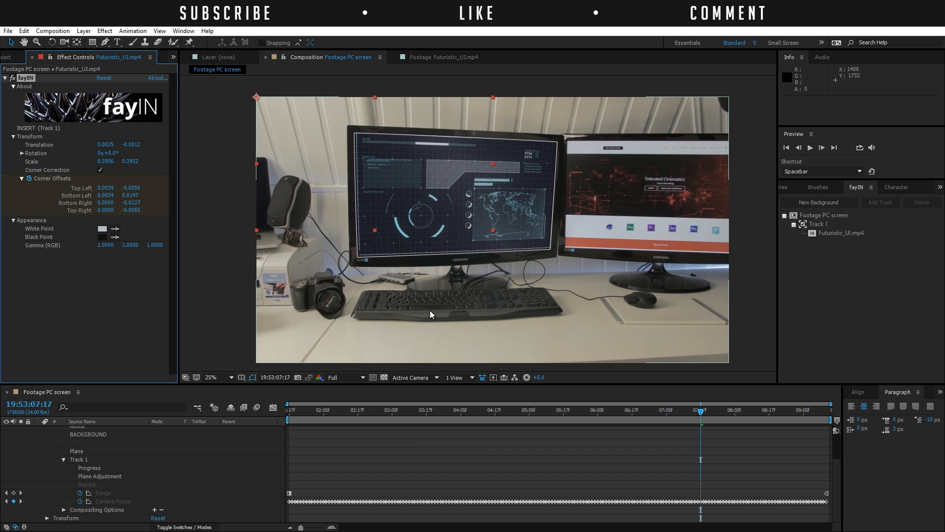
pyautogui.click(211, 377)
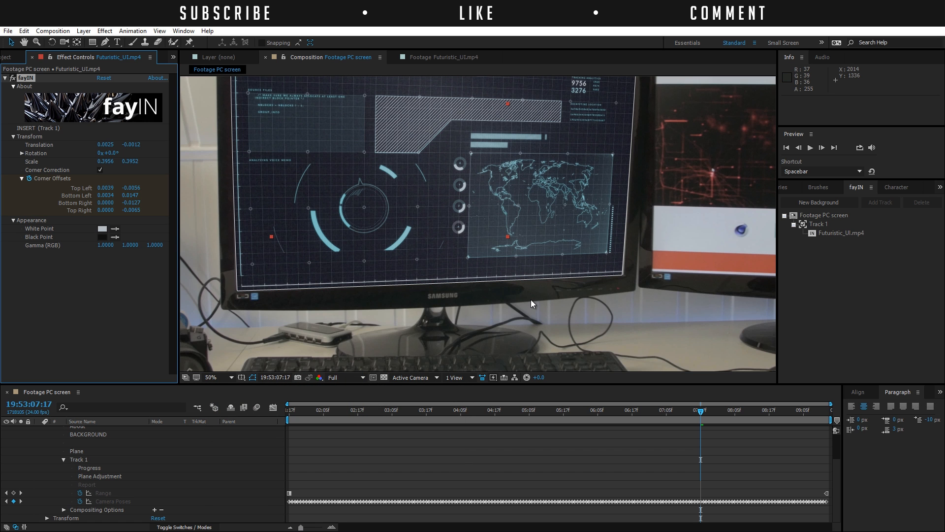
pyautogui.click(217, 377)
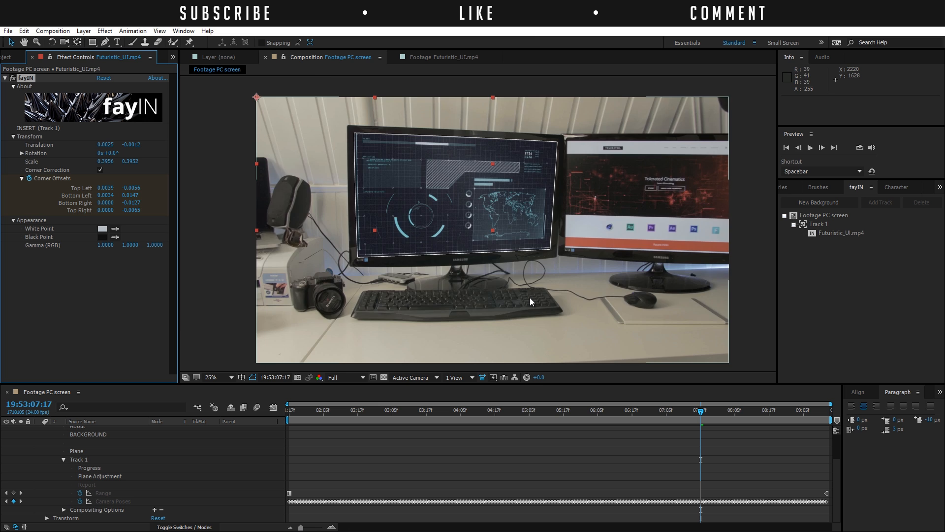
# - Apply Add Grain to the footage with Viewing Mode set to Final Output
pyautogui.click(104, 30)
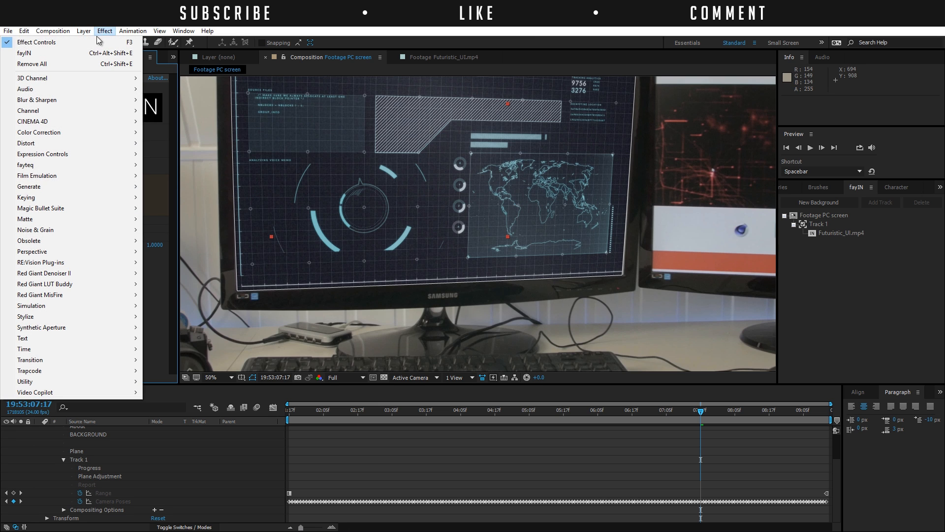
pyautogui.moveTo(35, 230)
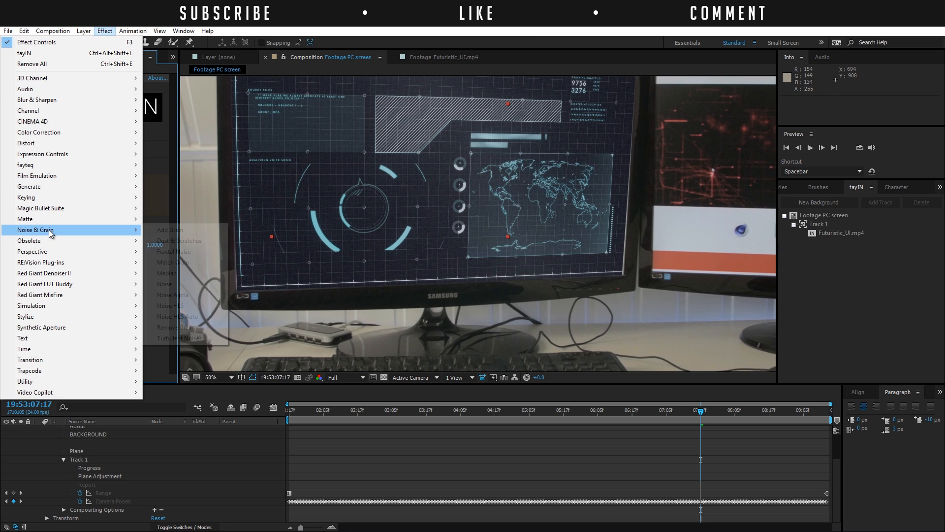
pyautogui.click(169, 229)
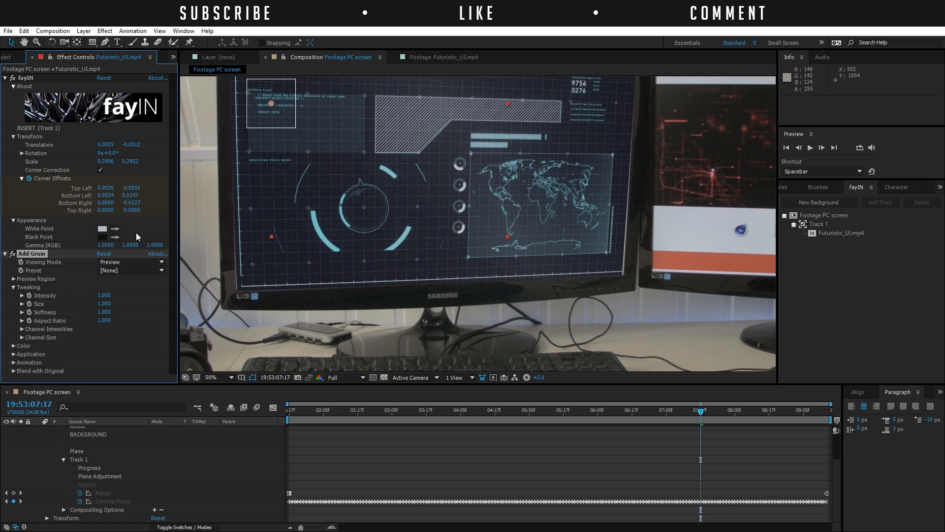
pyautogui.click(131, 261)
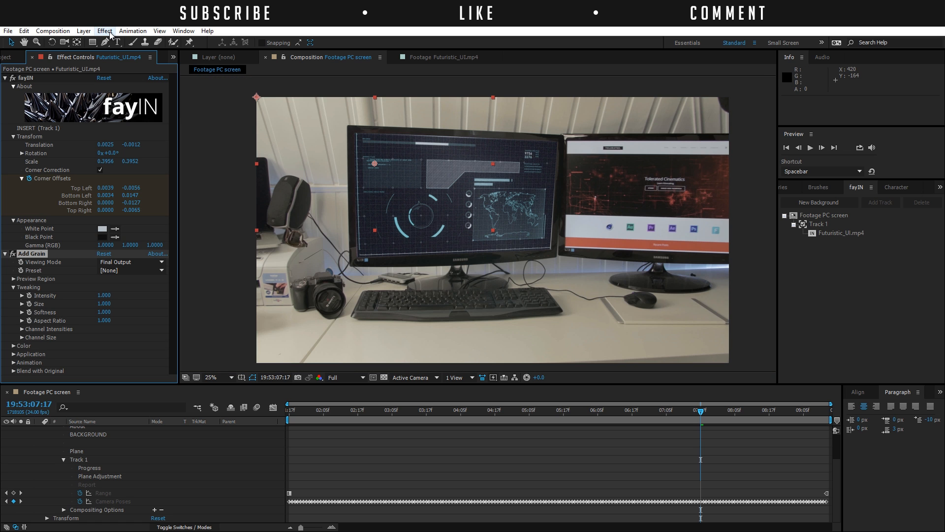
# - Apply Glow to Futuristic_UI.mp4 with threshold 40%, radius 168 and intensity 0.7
pyautogui.click(104, 31)
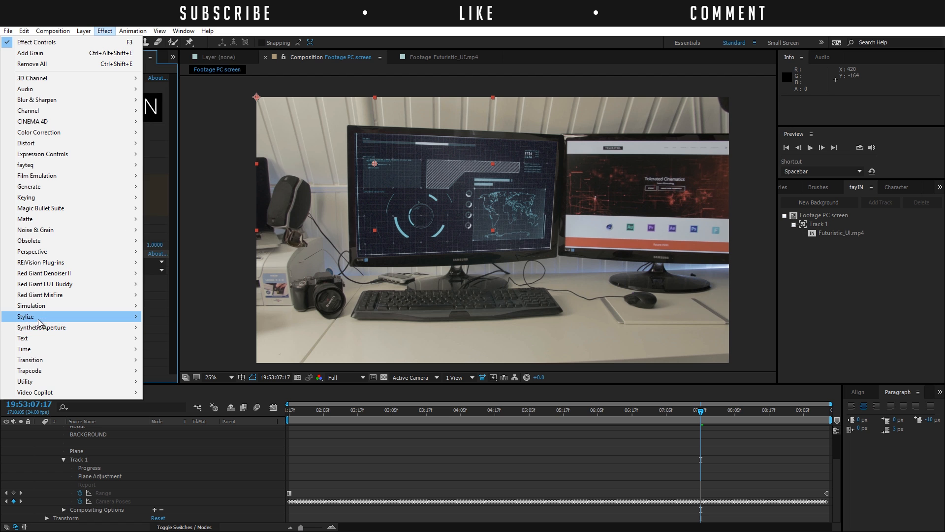
pyautogui.click(25, 316)
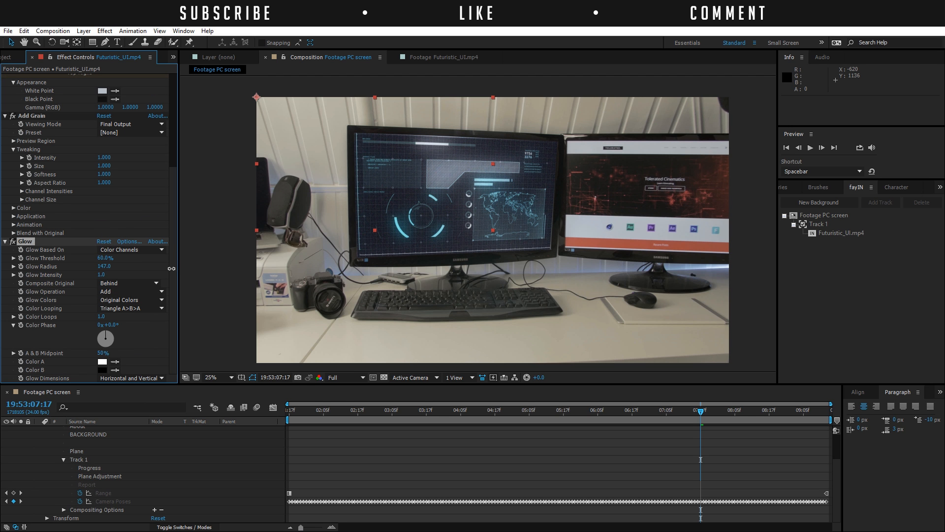
pyautogui.click(211, 377)
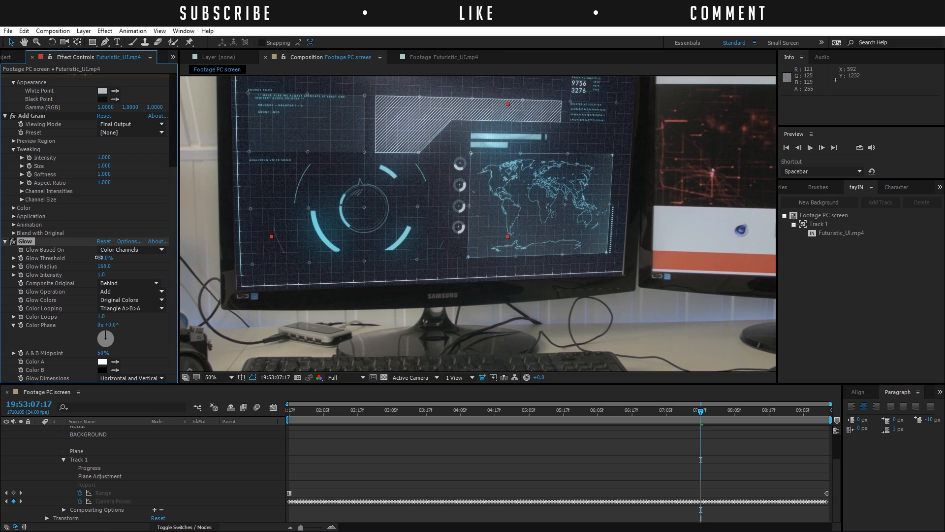
pyautogui.moveTo(106, 258); pyautogui.dragTo(109, 258)
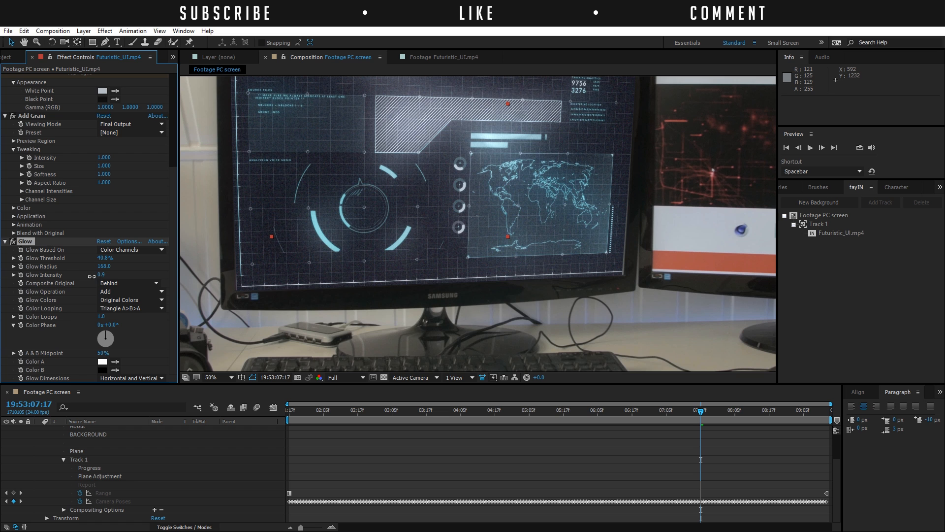
pyautogui.moveTo(100, 275); pyautogui.dragTo(91, 275)
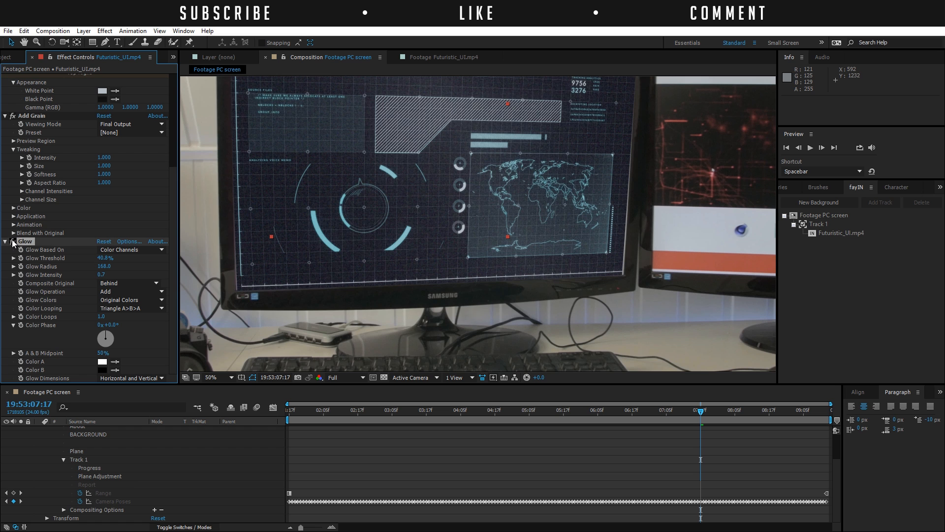
pyautogui.moveTo(348, 242)
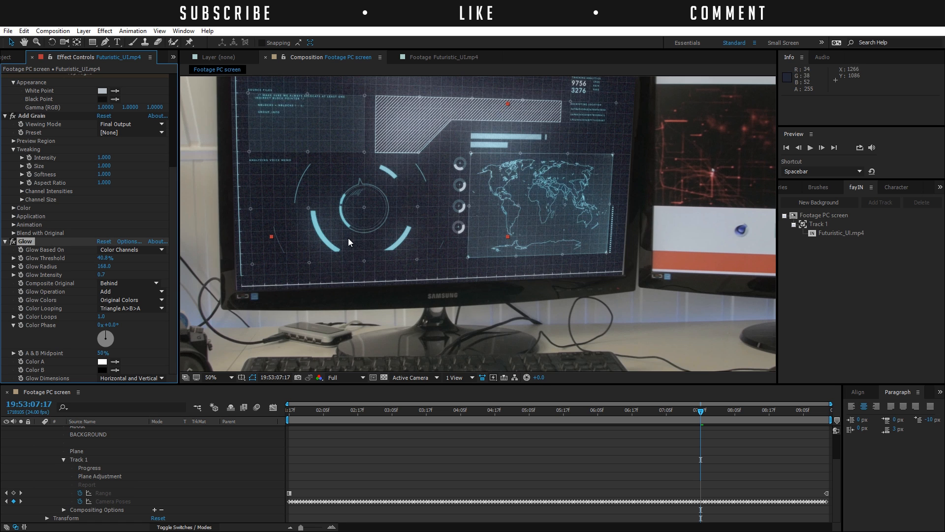
pyautogui.click(212, 377)
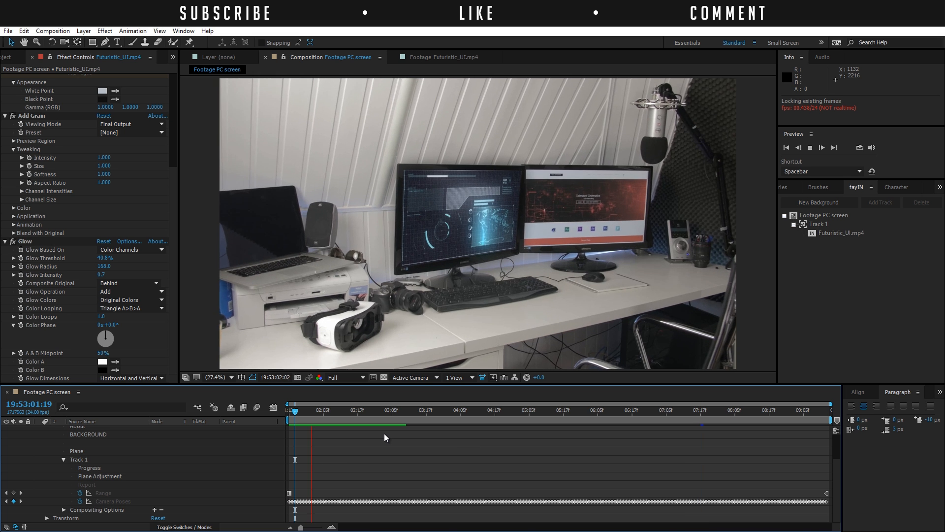
# - RAM preview the composition to review the glowing HUD tracked on the monitor
pyautogui.press('space')
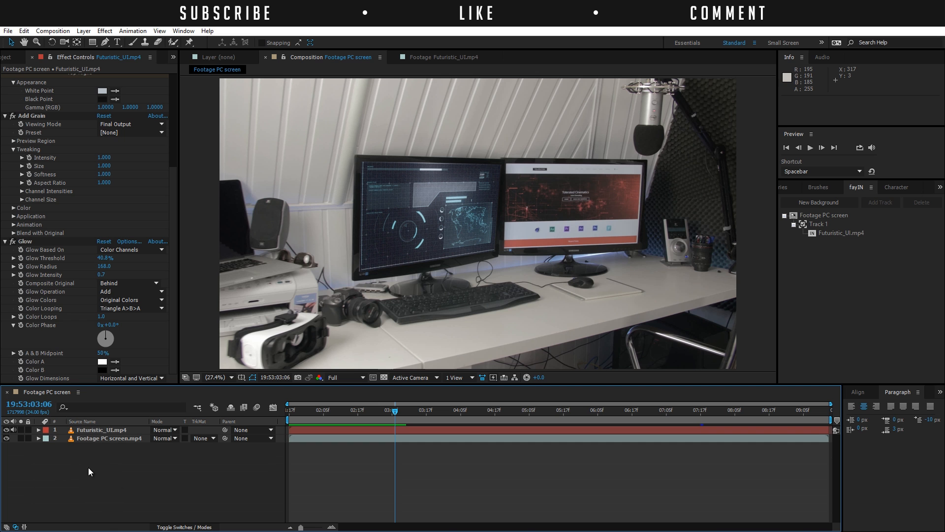
# - Pre-compose both layers into 'Futuristic COMP' keeping Move all attributes
pyautogui.click(83, 31)
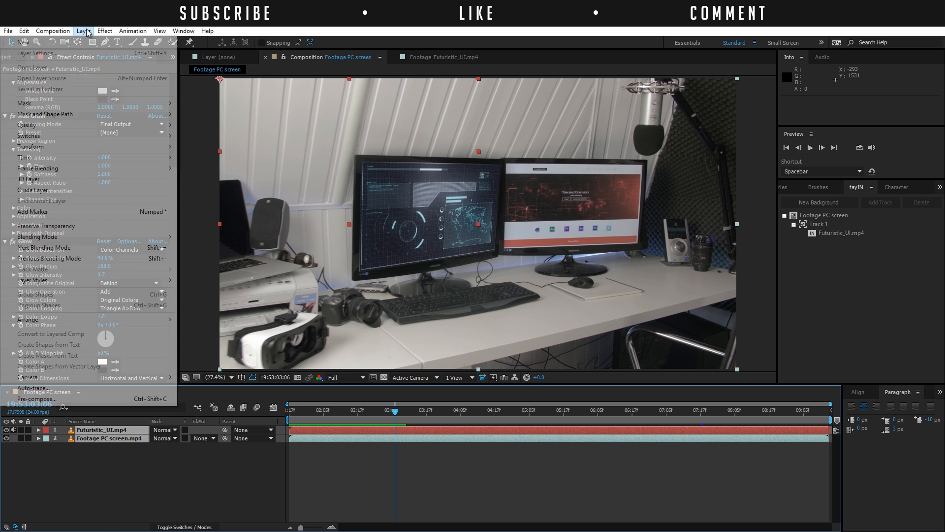
pyautogui.click(36, 398)
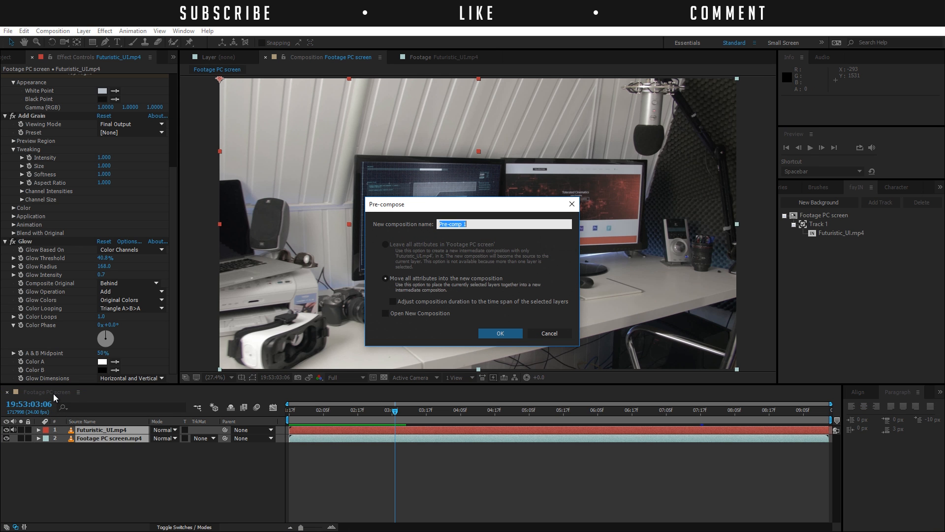
pyautogui.write('Futuris')
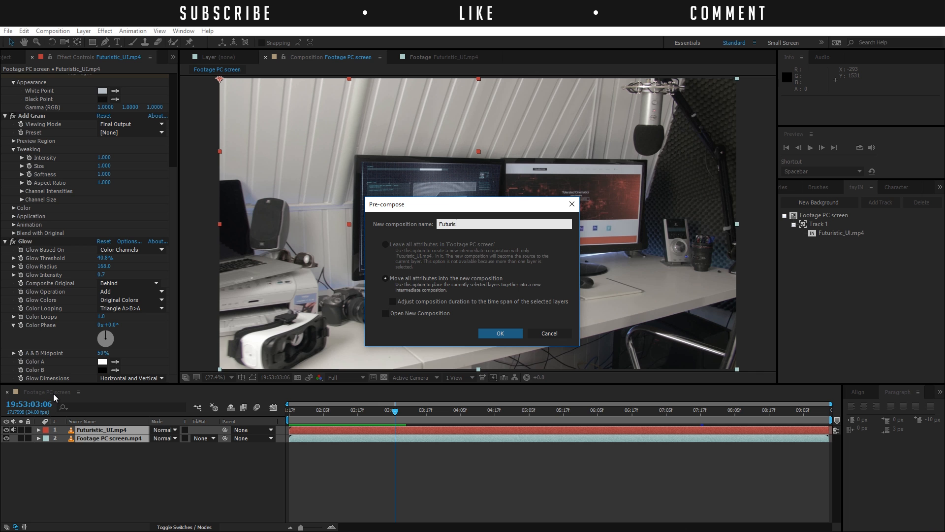
pyautogui.click(499, 333)
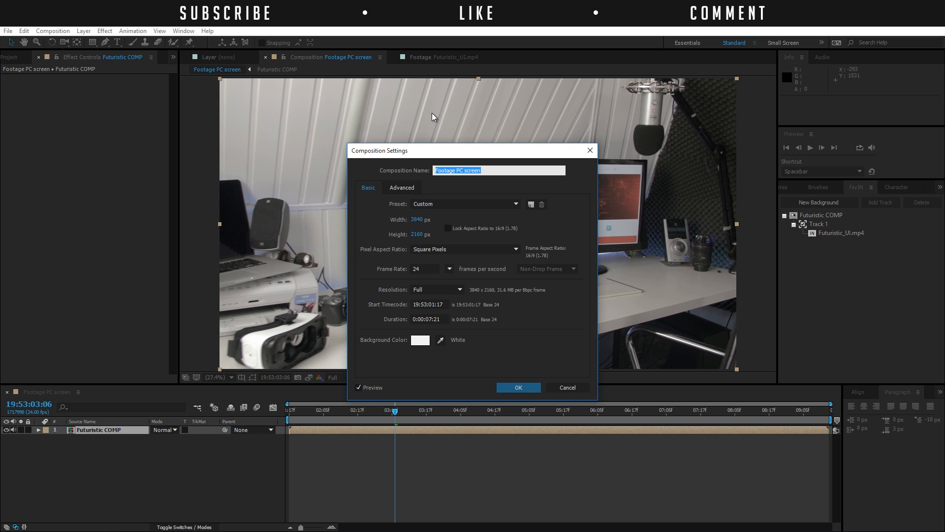
# - Change the composition height from 2160 to 1600 px for a 3840×1600 widescreen frame
pyautogui.click(423, 235)
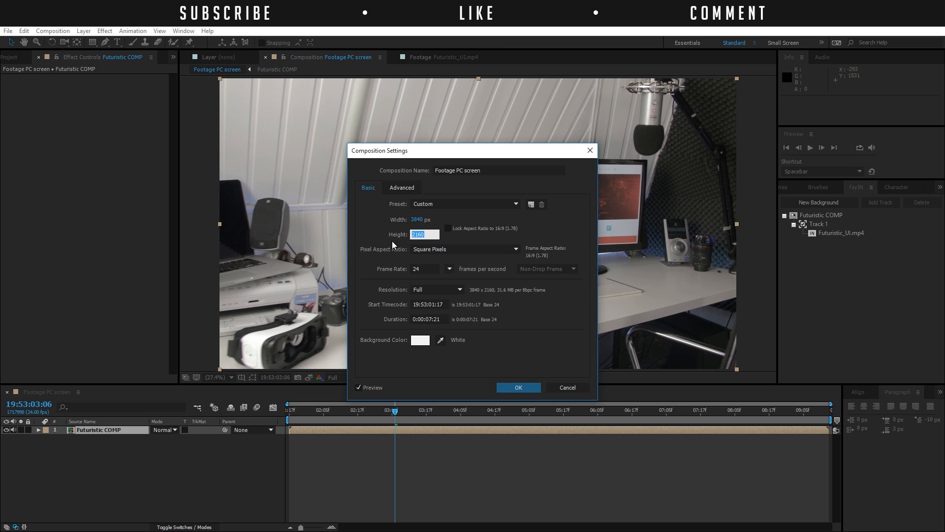
pyautogui.write('1600')
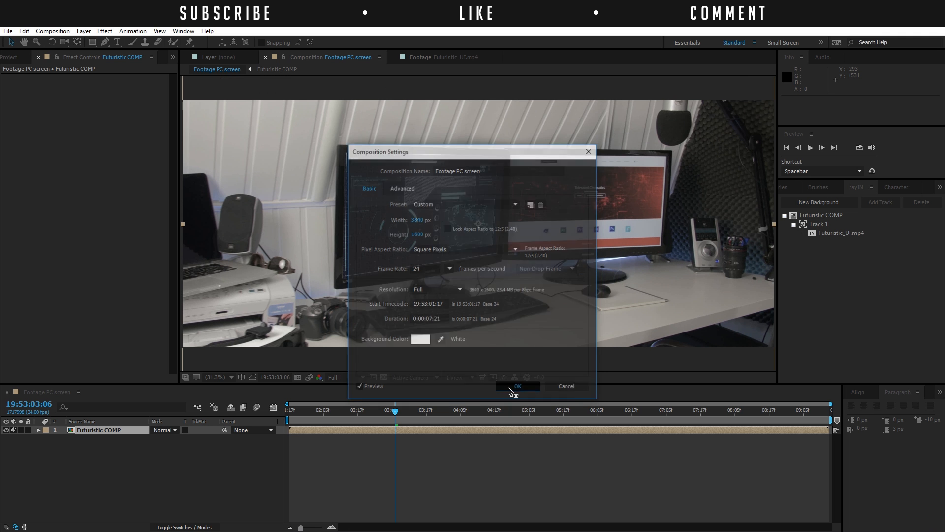
pyautogui.click(517, 386)
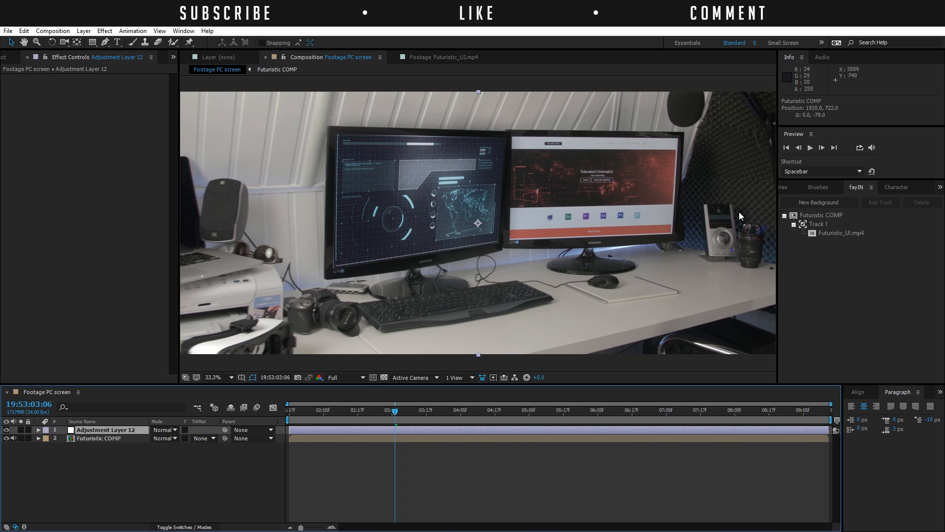
# - Find Apply Color LUT in Effects & Presets and drop it onto Adjustment Layer 12
pyautogui.click(939, 187)
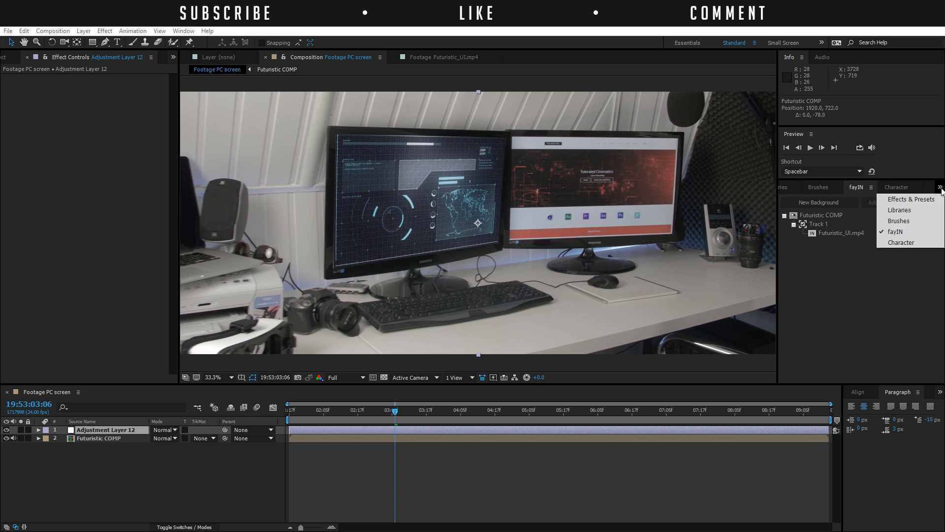
pyautogui.click(912, 199)
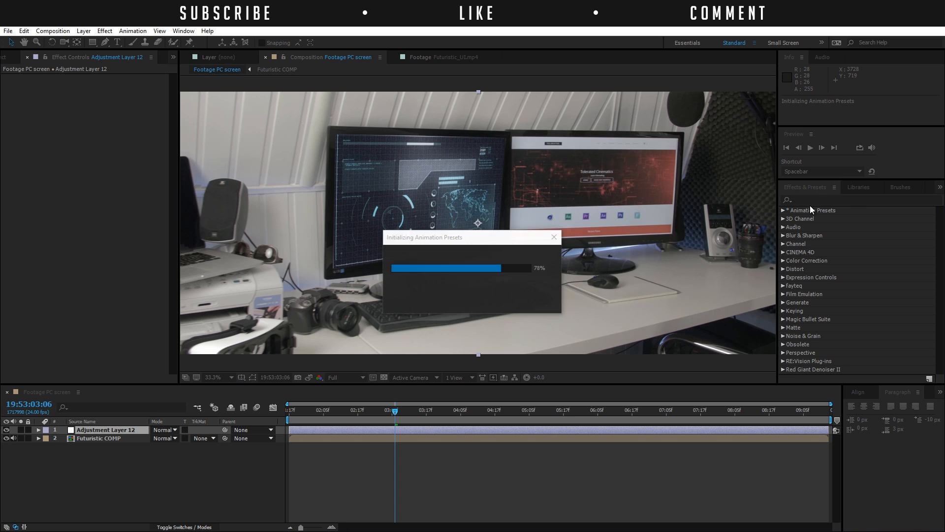
pyautogui.write('lut')
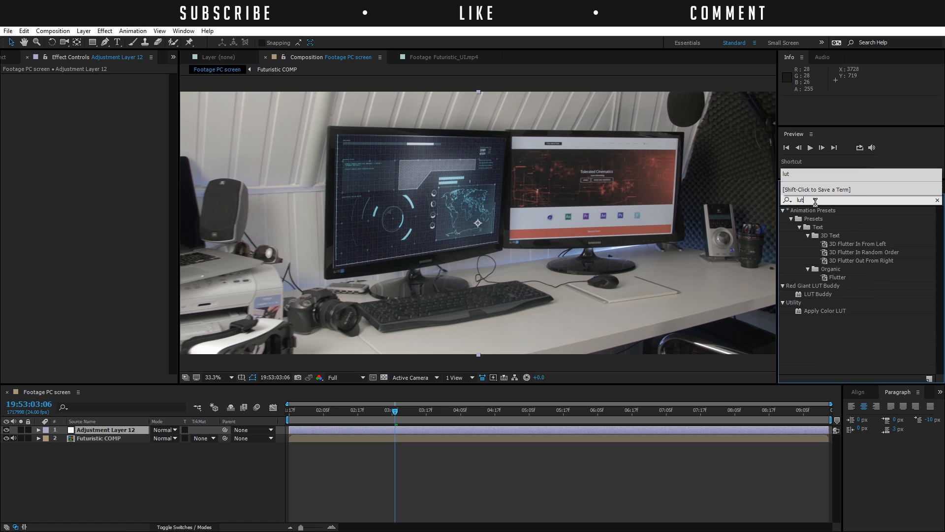
pyautogui.moveTo(823, 310); pyautogui.dragTo(633, 428)
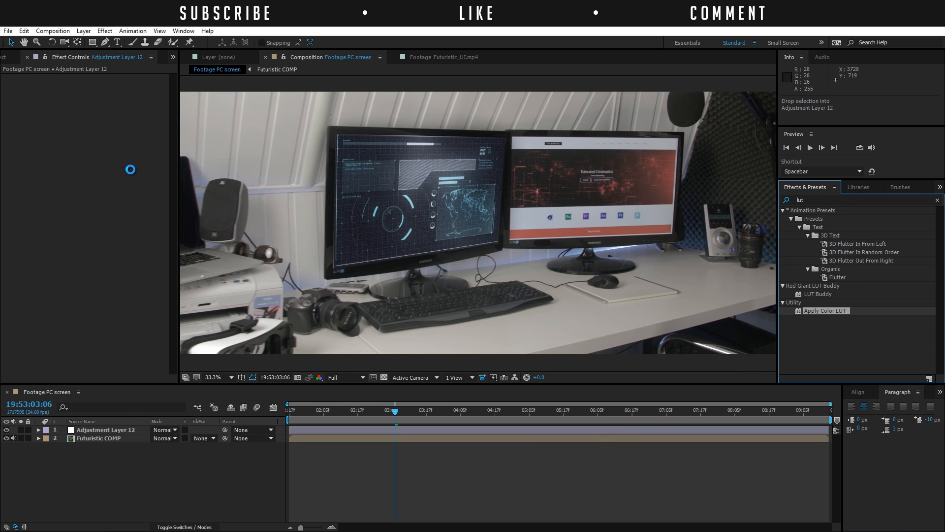
pyautogui.moveTo(708, 247)
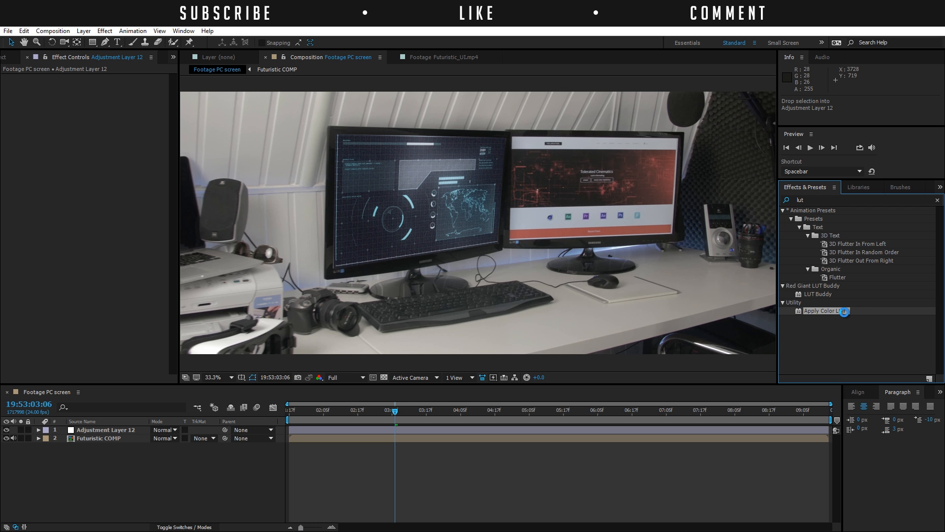
# - Load Desaturated Action.cube as the LUT grading the widescreen shot
pyautogui.doubleClick(821, 311)
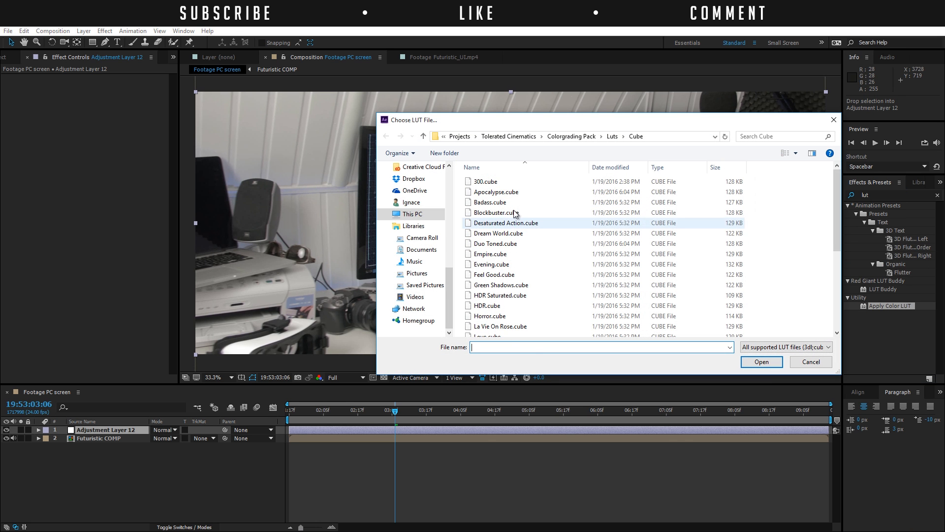
pyautogui.click(505, 223)
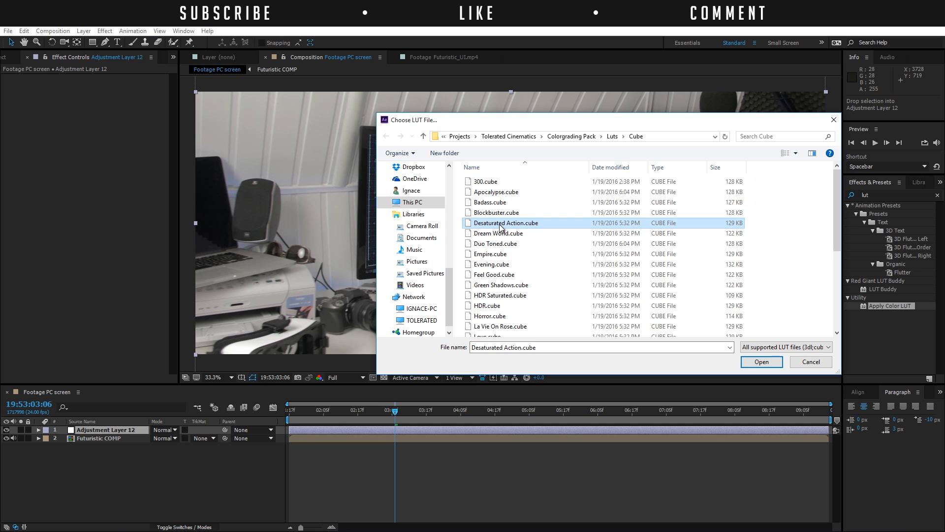
pyautogui.click(761, 362)
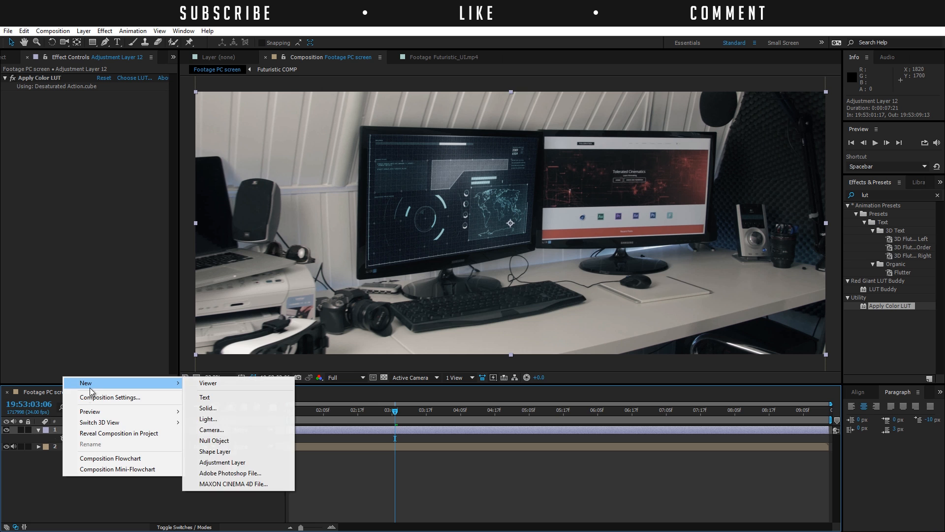
# - Add Adjustment Layer 13 with a subtracted, feathered oval mask for the vignette
pyautogui.click(222, 462)
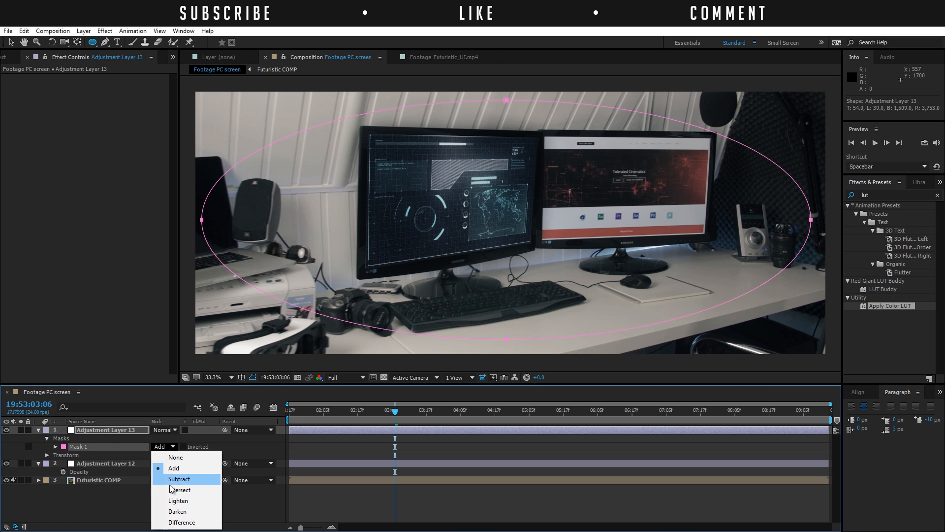
pyautogui.click(178, 479)
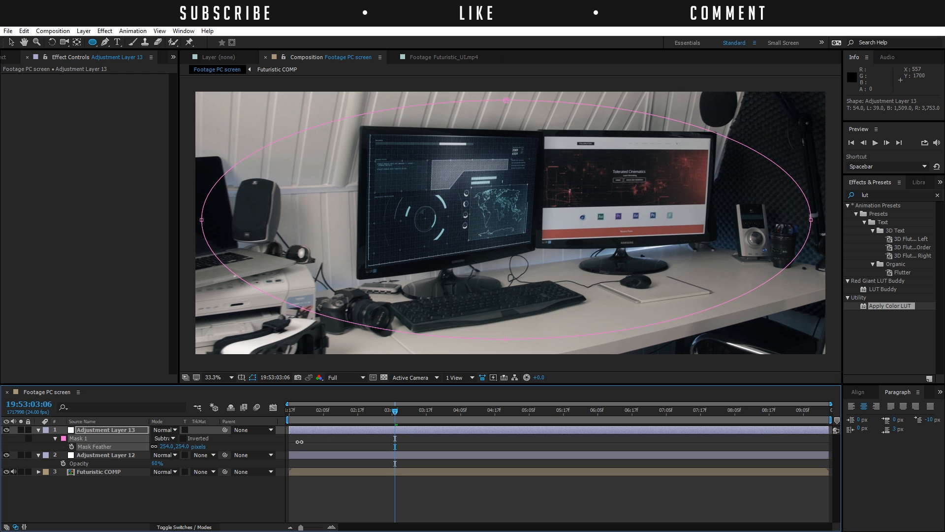
pyautogui.click(104, 31)
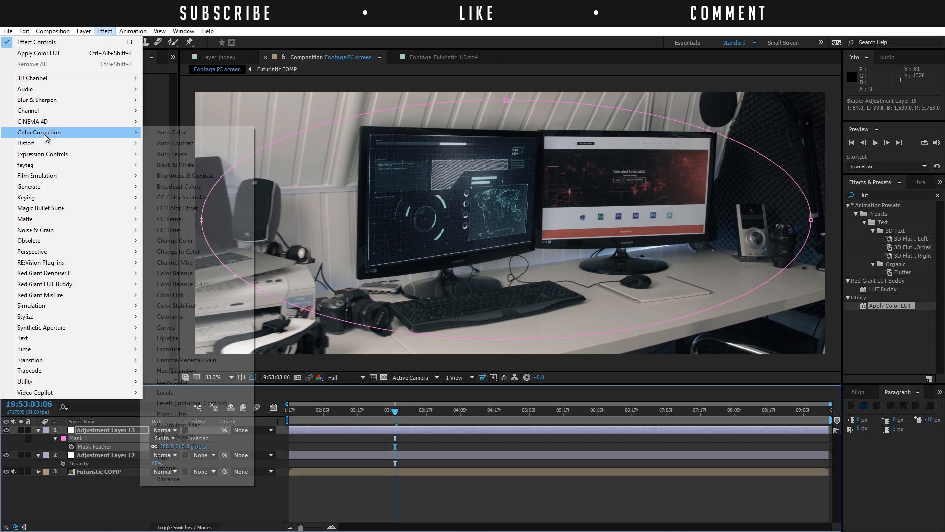
# - Darken Adjustment Layer 13 outside the mask with a lowered Curves RGB curve and preview the vignette
pyautogui.click(165, 327)
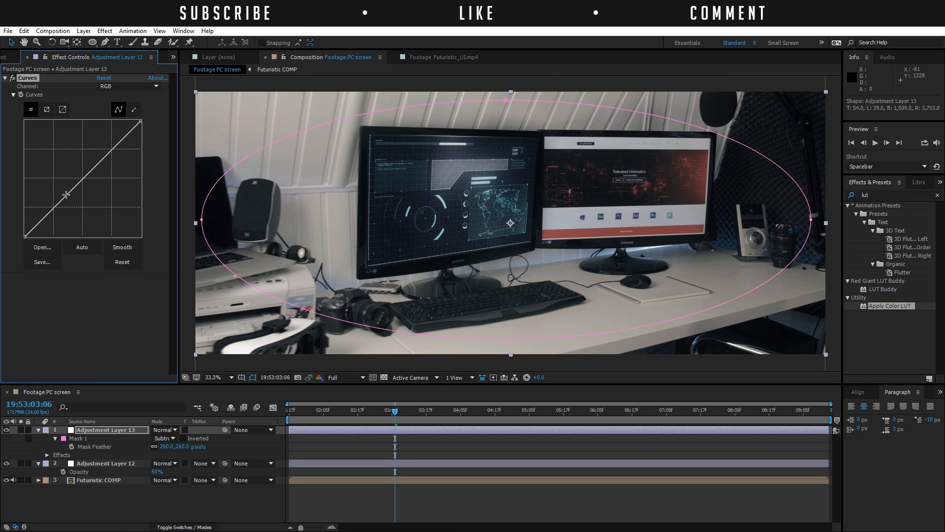
pyautogui.moveTo(71, 192); pyautogui.dragTo(66, 205)
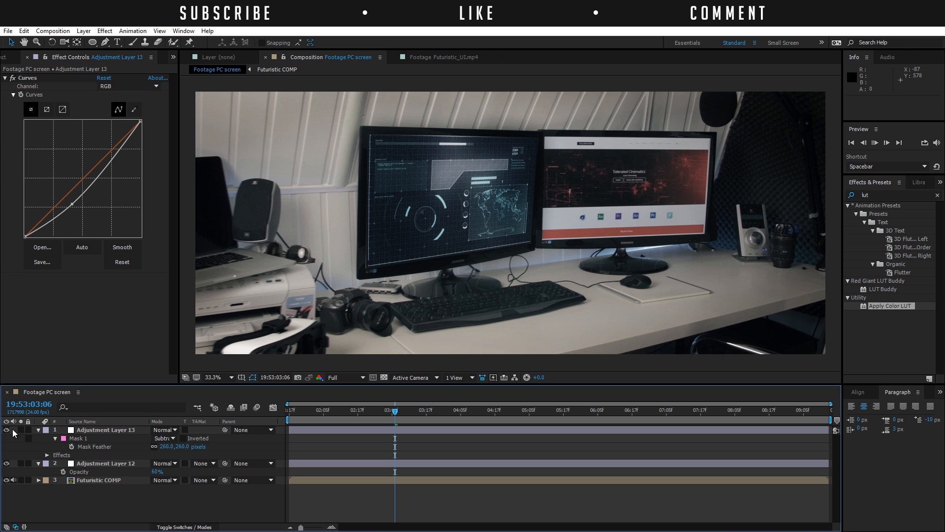
pyautogui.press('space')
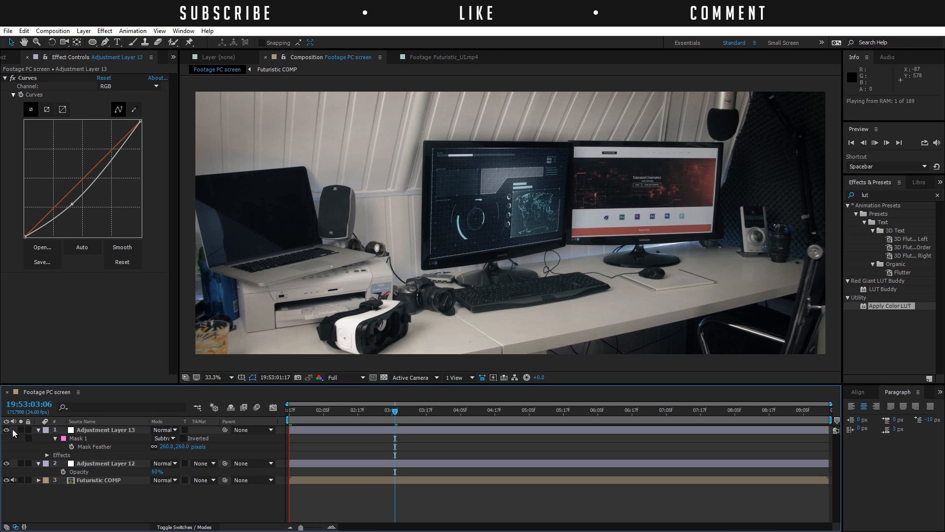